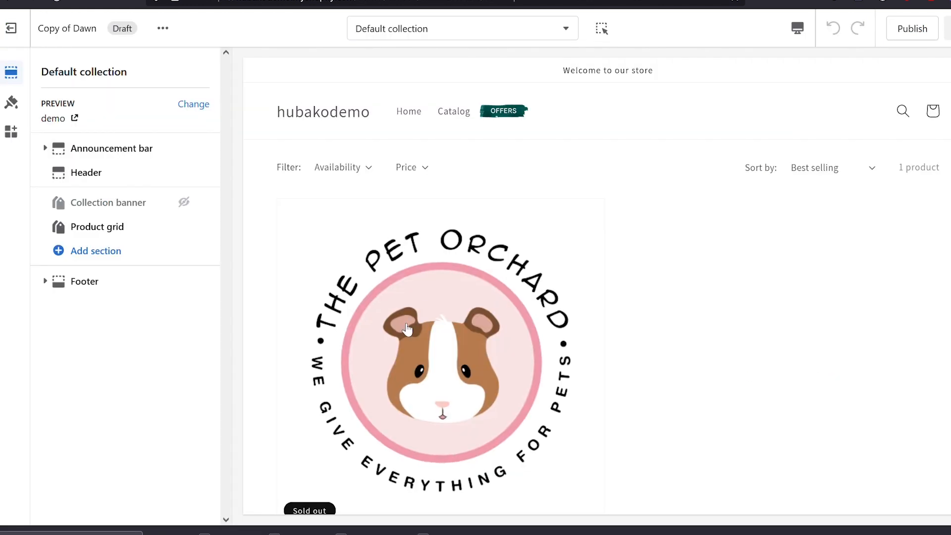
mouse_move(666, 285)
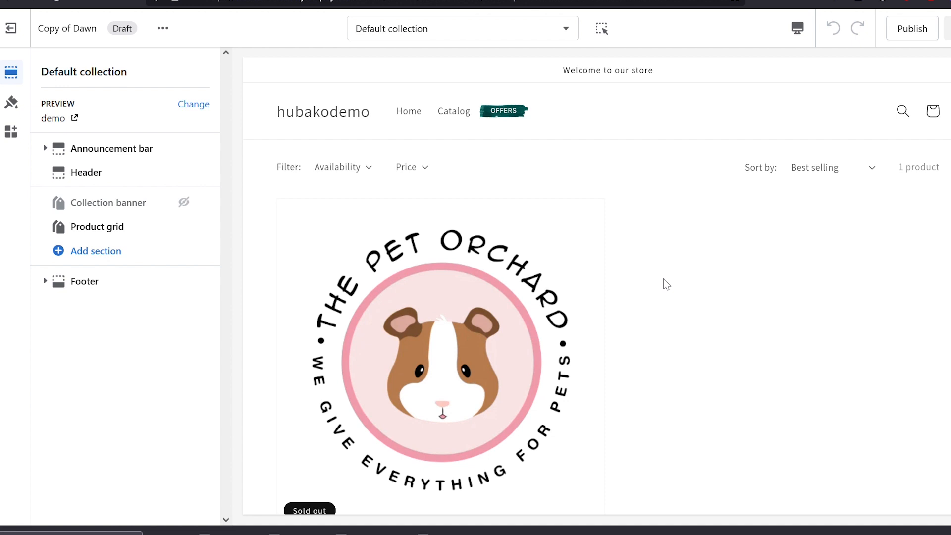
mouse_move(377, 89)
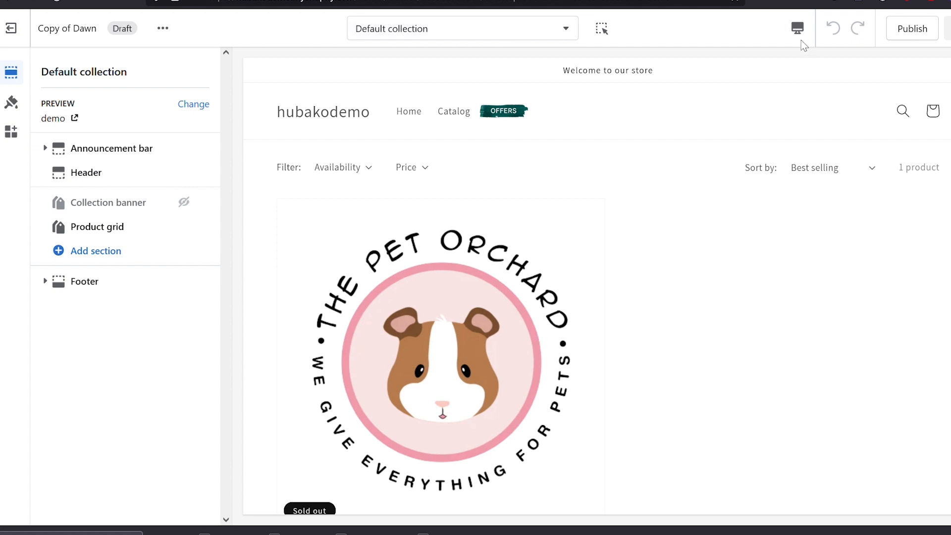
- Preview the collection page on phone, then return to desktop and scroll it
click(797, 28)
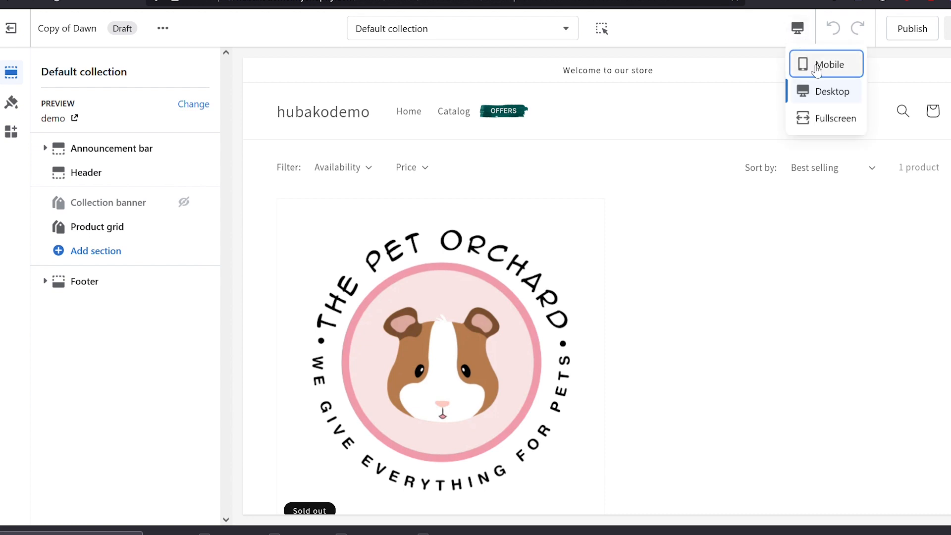
mouse_move(816, 71)
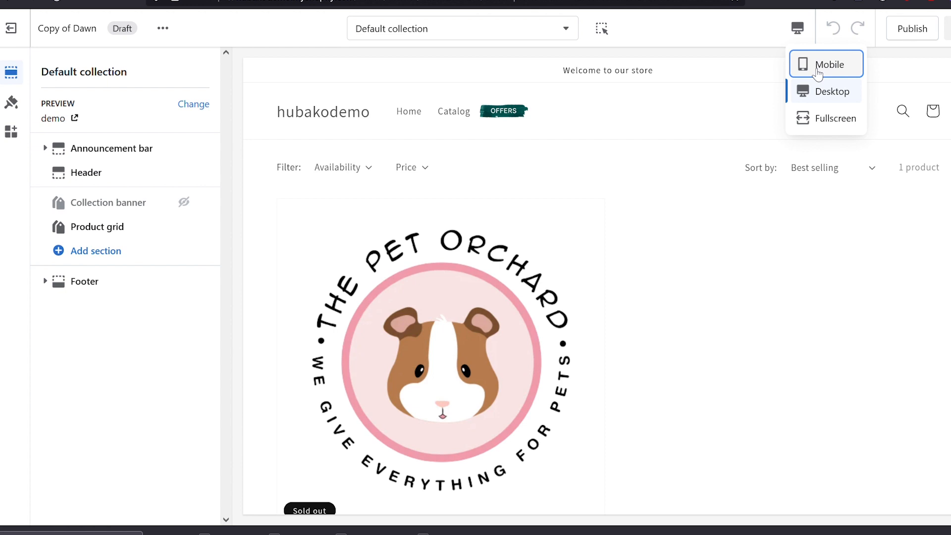
click(826, 64)
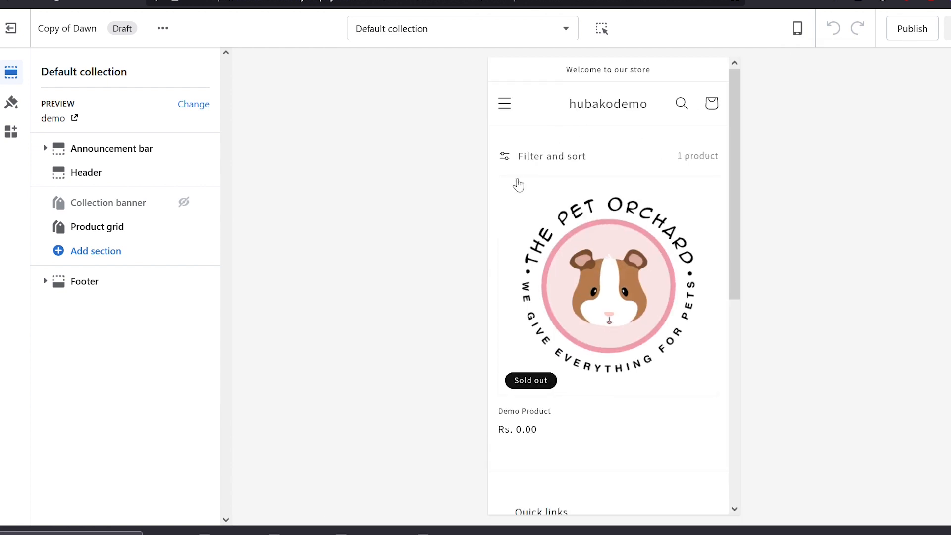
mouse_move(572, 174)
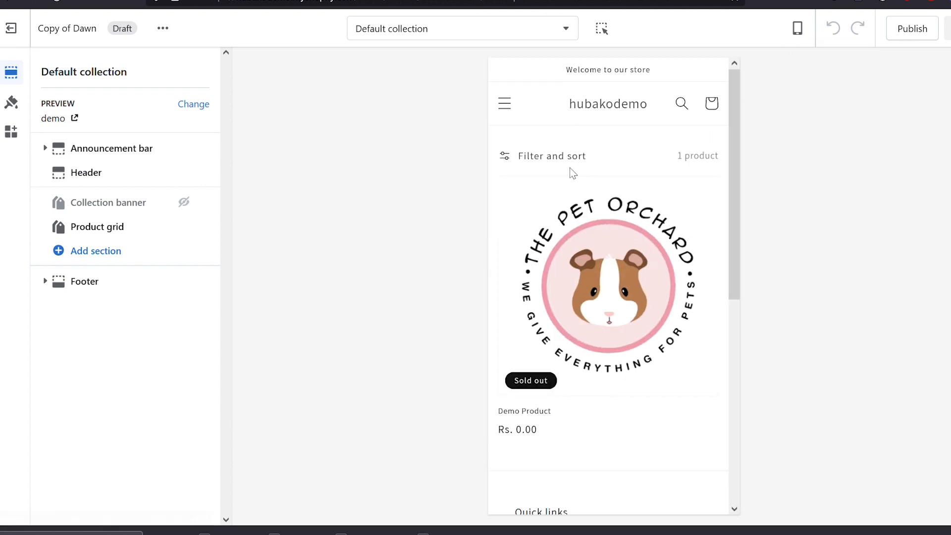
click(798, 29)
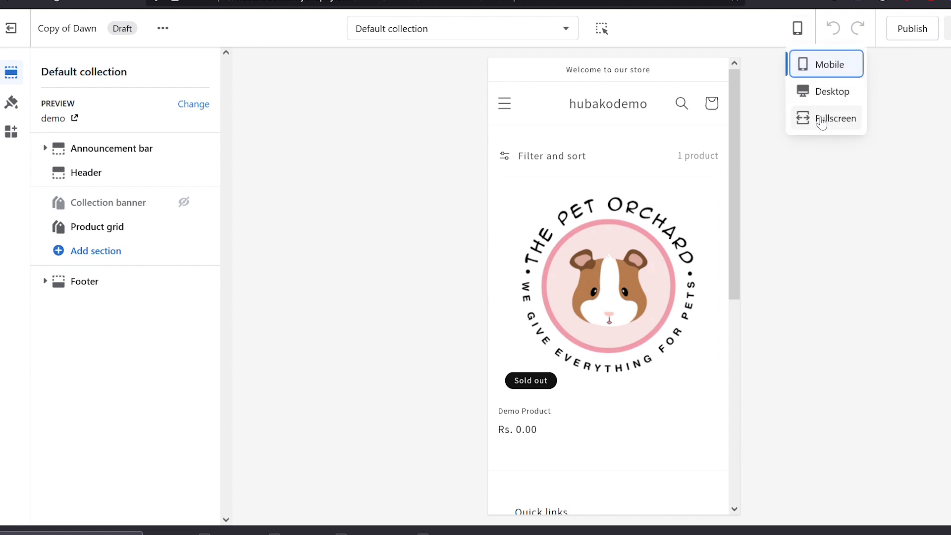
click(832, 91)
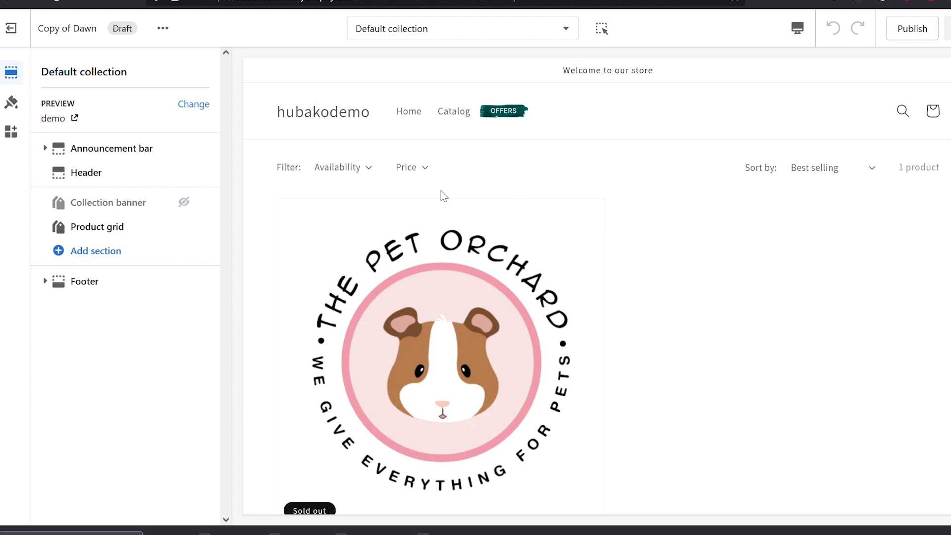
mouse_move(836, 299)
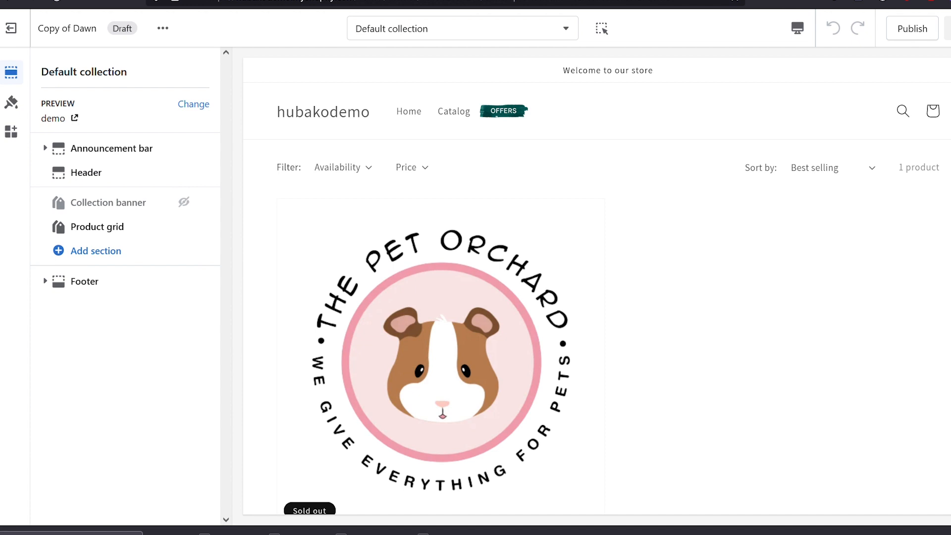
mouse_move(718, 240)
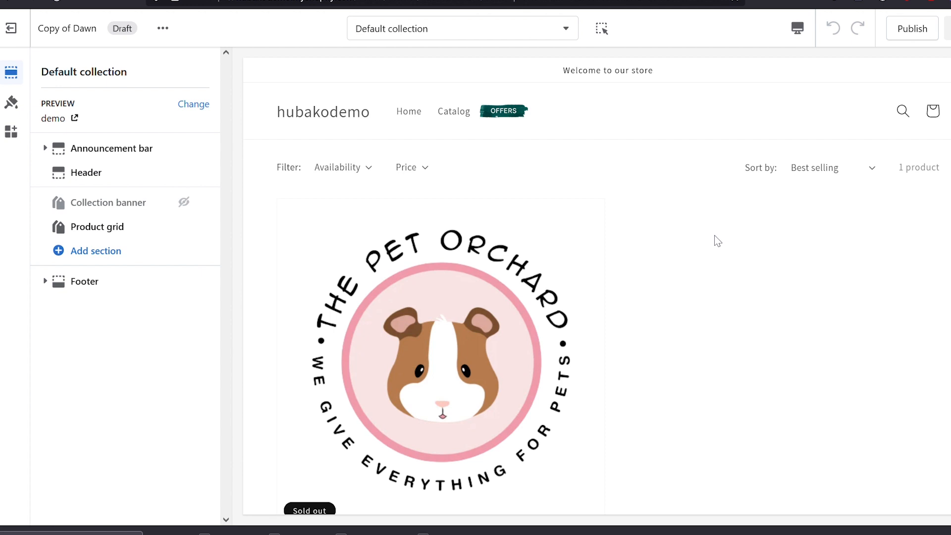
mouse_move(507, 225)
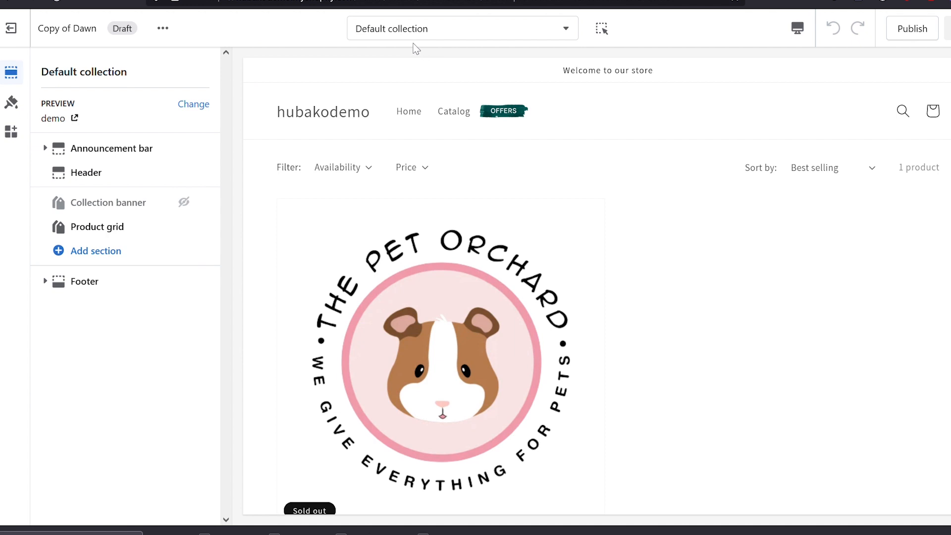
mouse_move(630, 176)
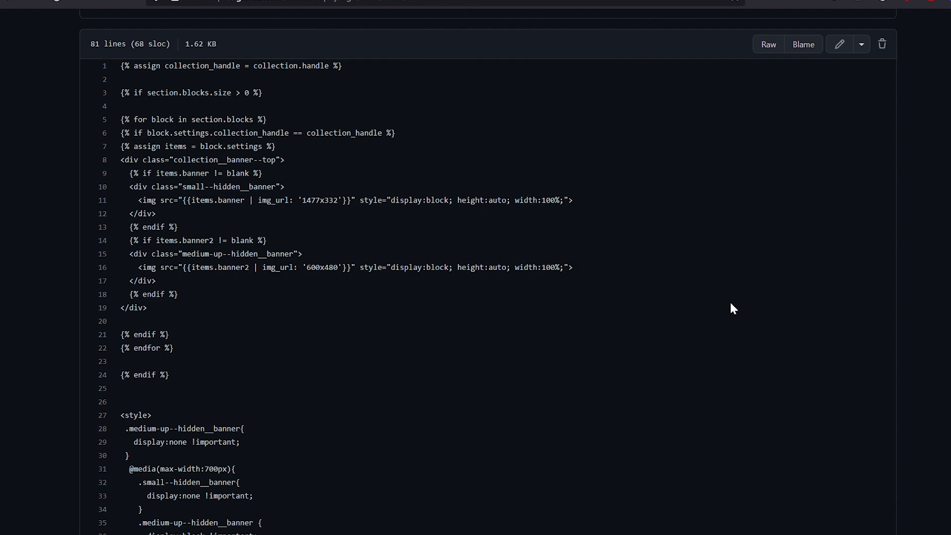
mouse_move(298, 174)
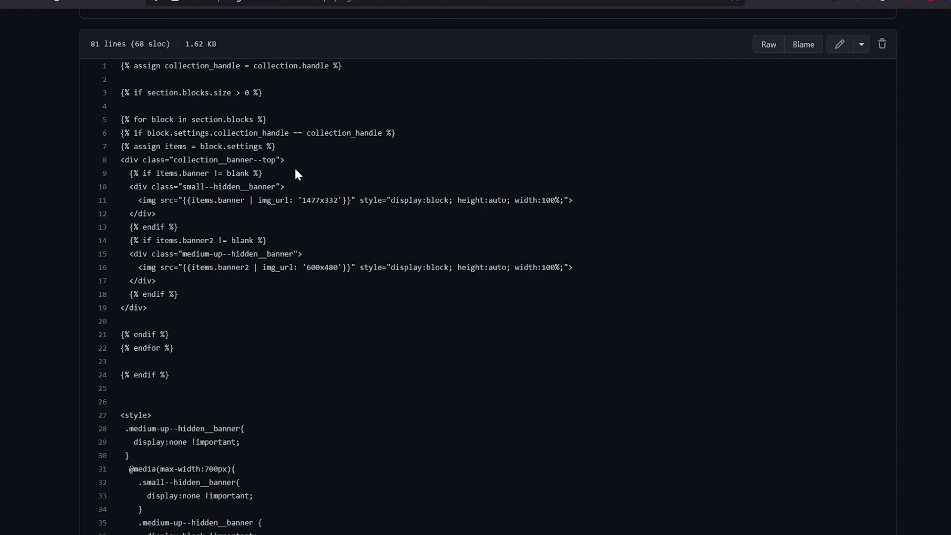
scroll(down, 3)
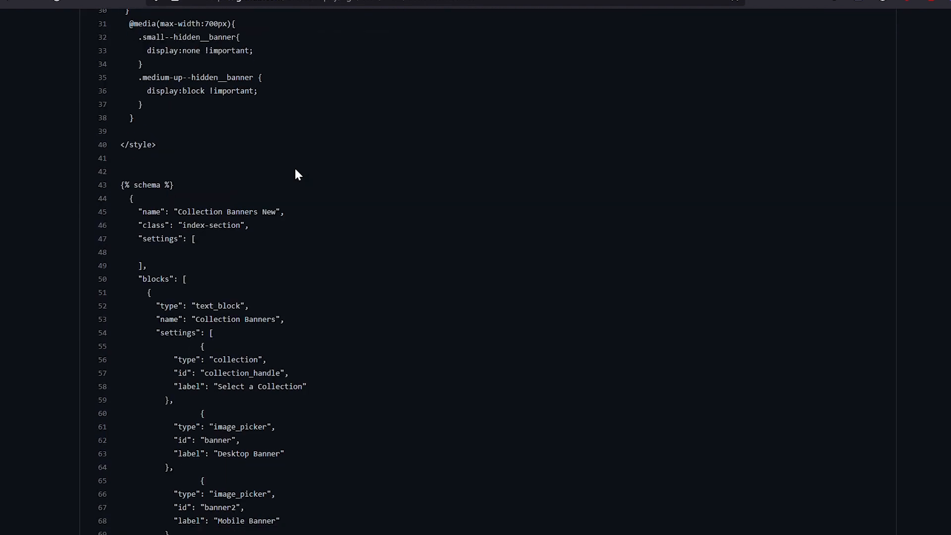
scroll(down, 3)
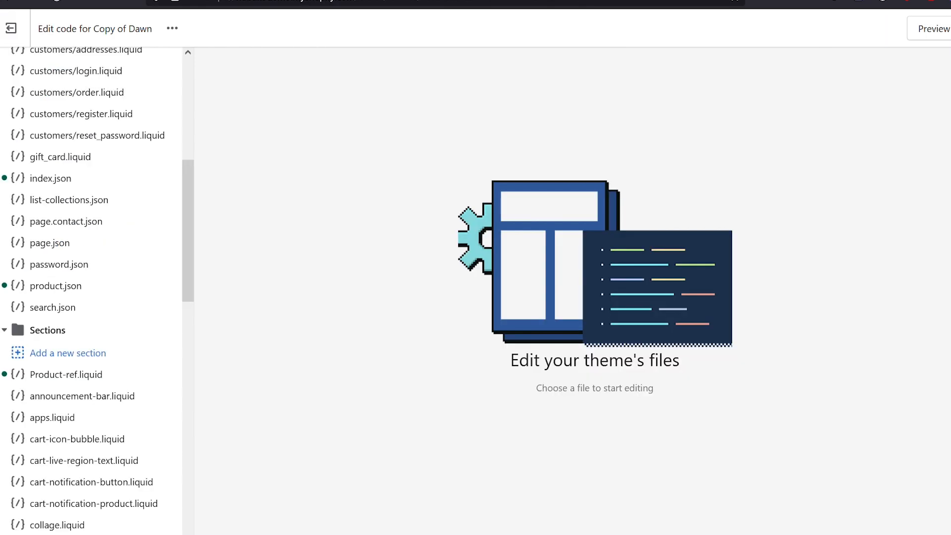
- Return to the customizer, choose Edit code, and scroll down to Sections
click(10, 28)
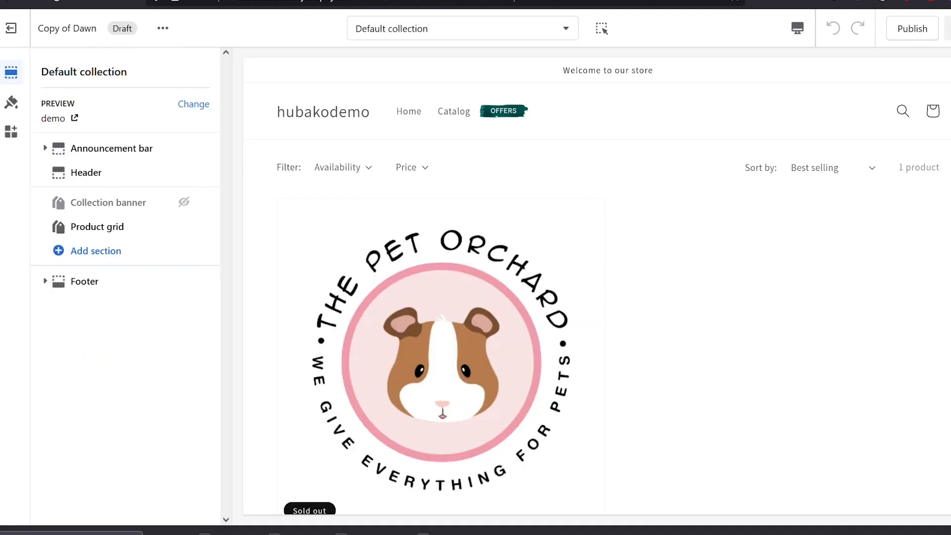
click(162, 28)
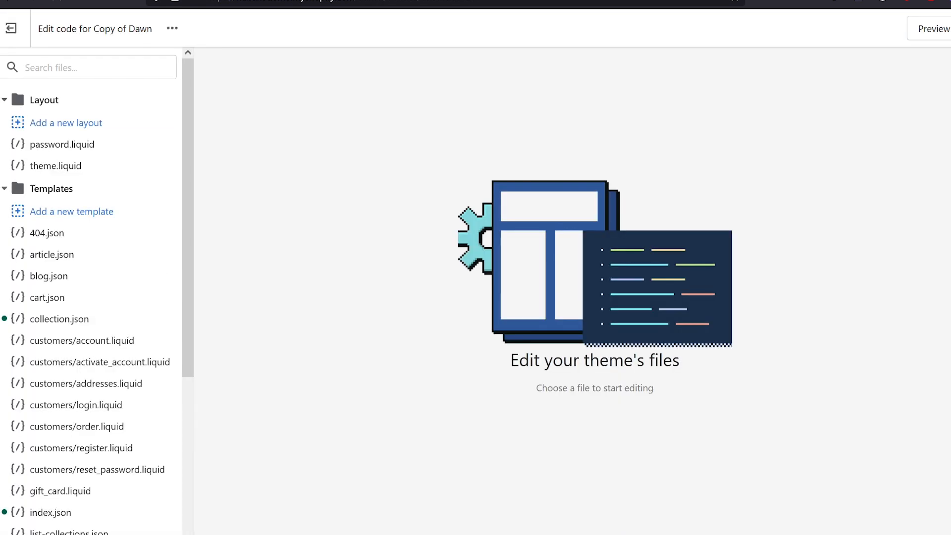
scroll(down, 3)
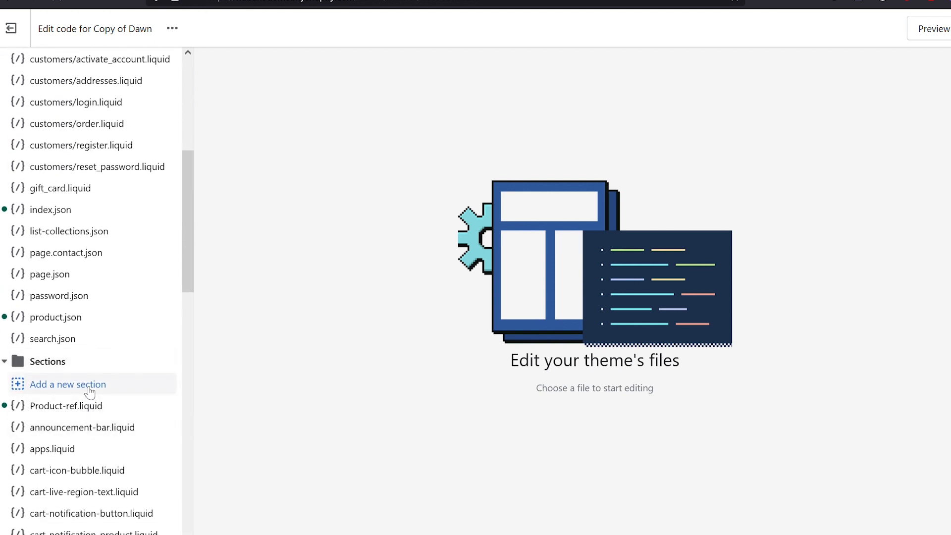
- Add a new section named 'Collection-new-banner' and confirm it
click(71, 383)
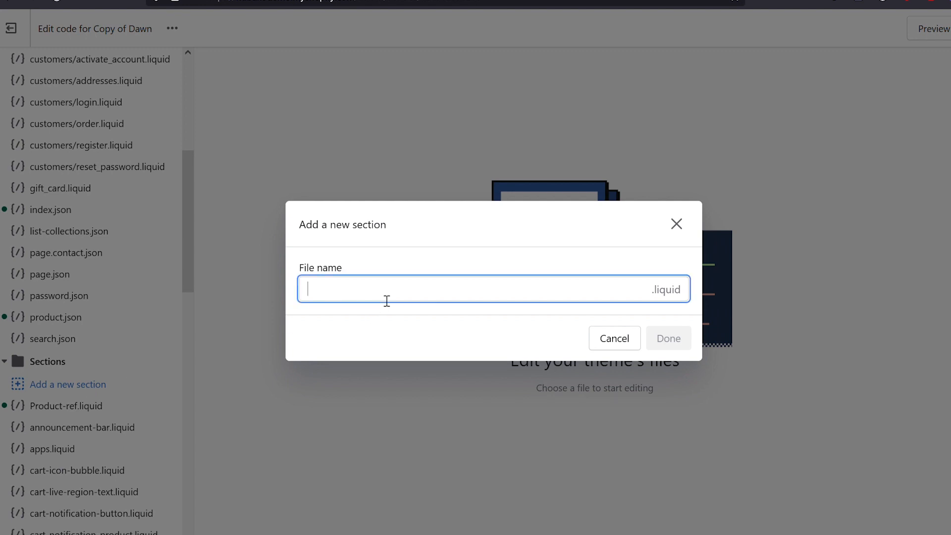
text(Collection)
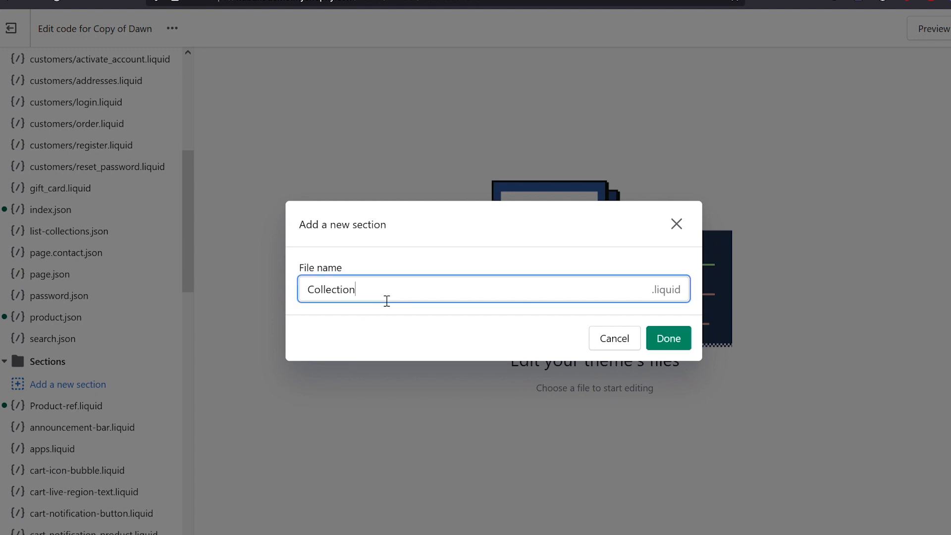
text(-new-ba)
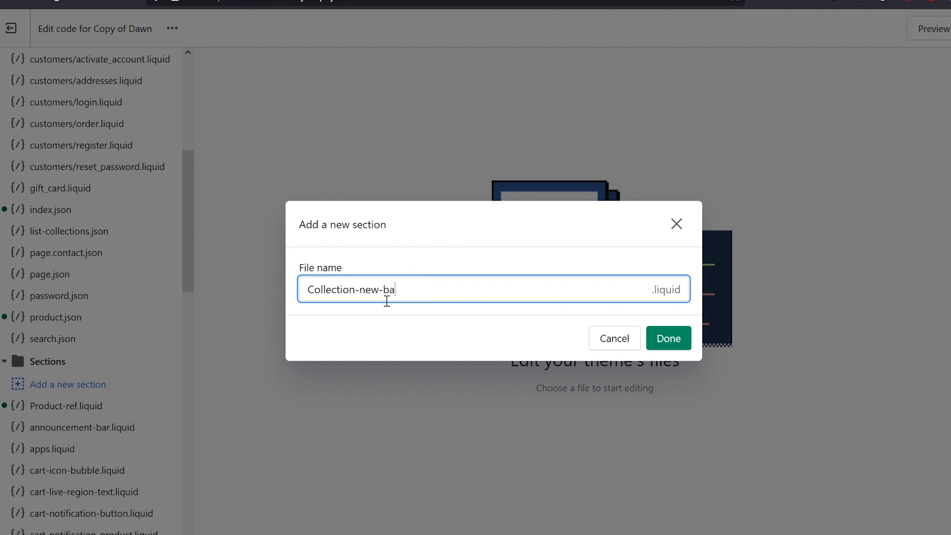
text(nner)
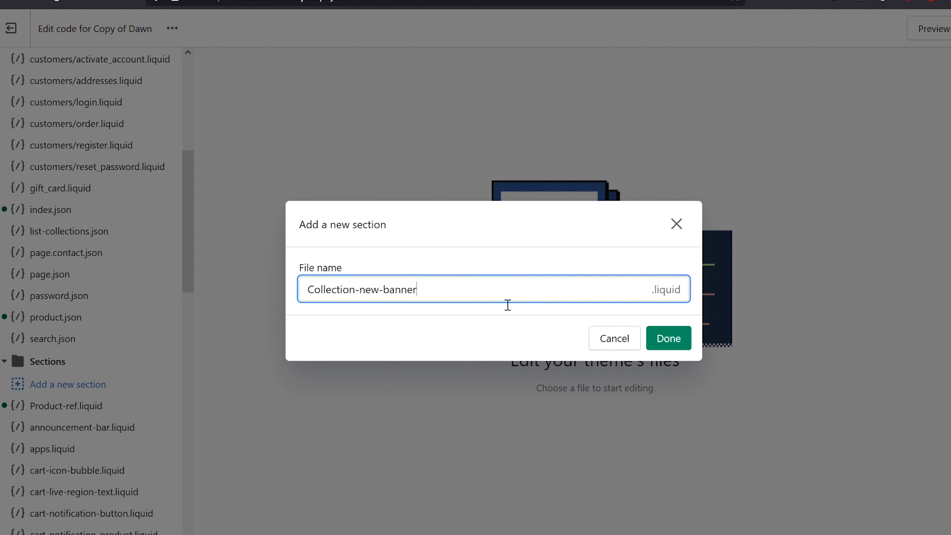
mouse_move(668, 338)
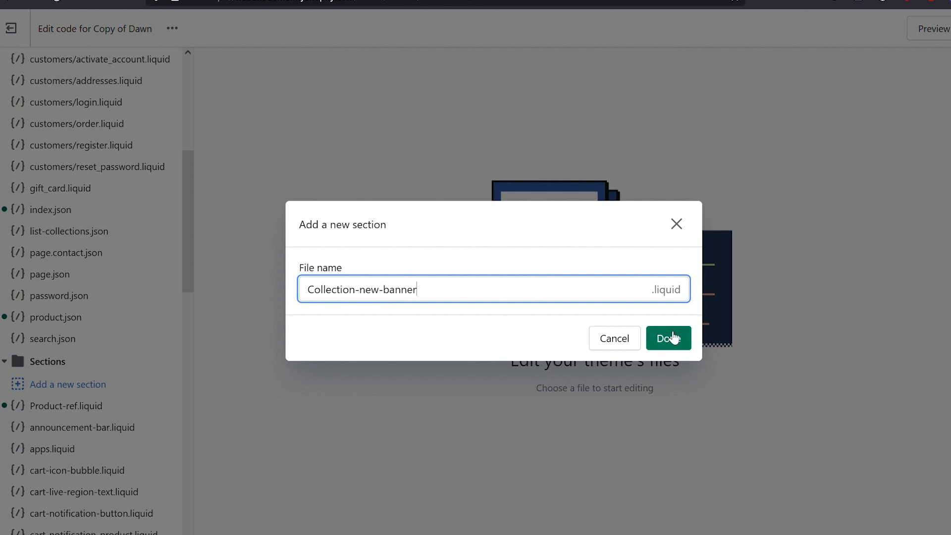
click(668, 338)
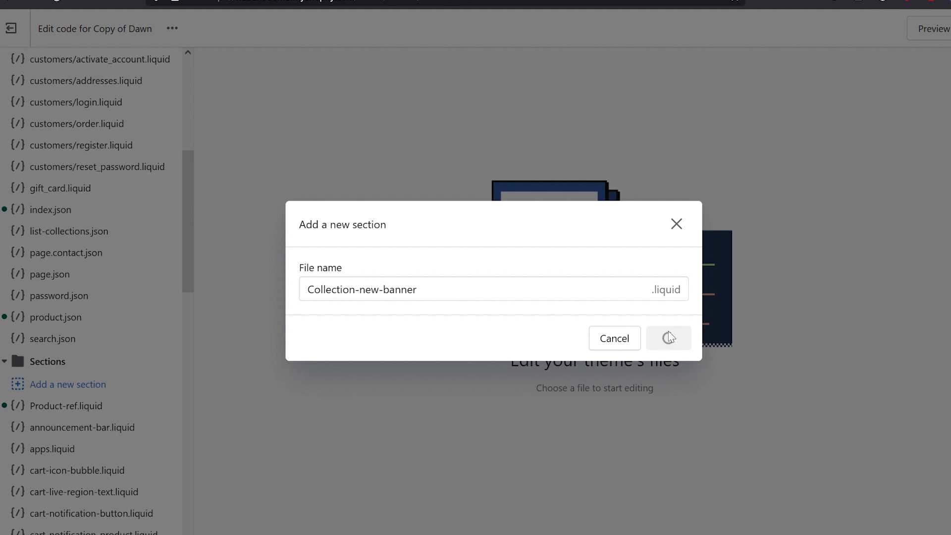
click(668, 338)
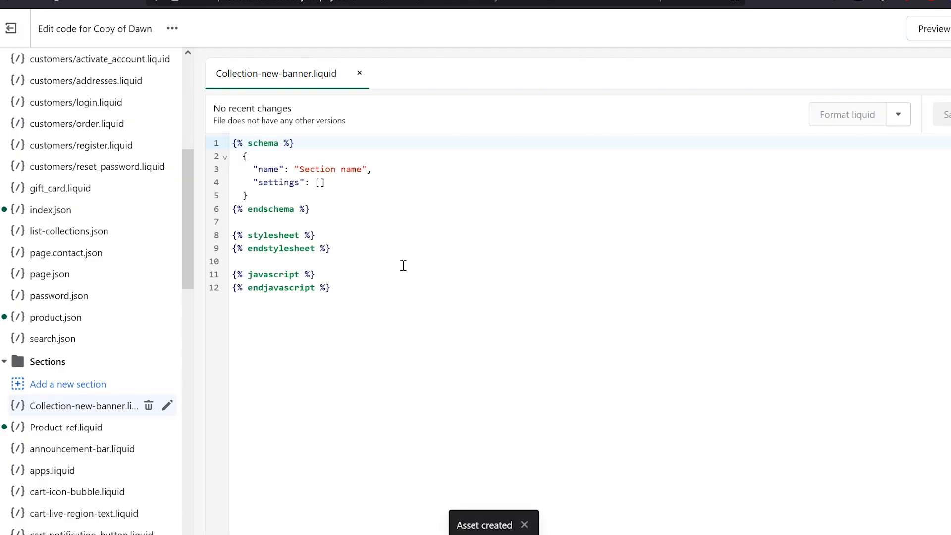
mouse_move(421, 319)
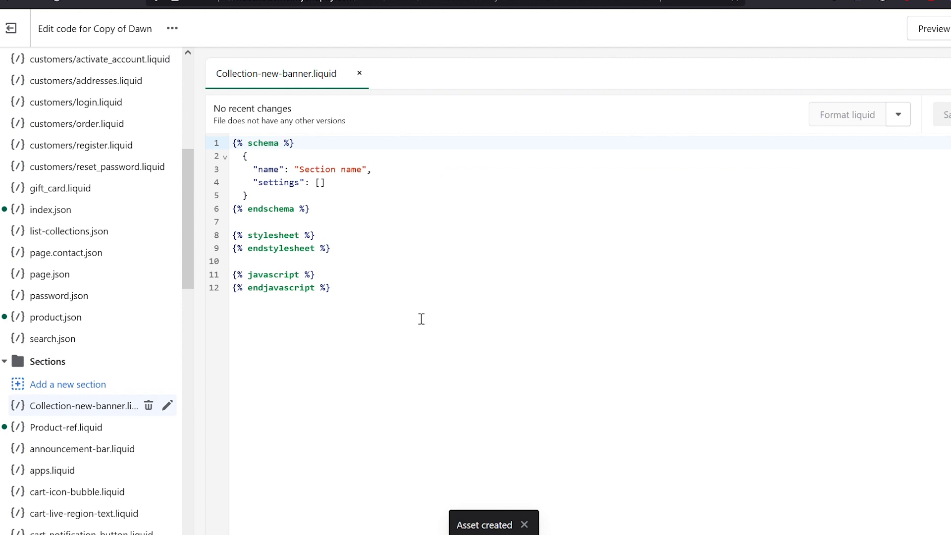
- Select all placeholder code in Collection-new-banner.liquid for replacement with banner code
key(ctrl+a)
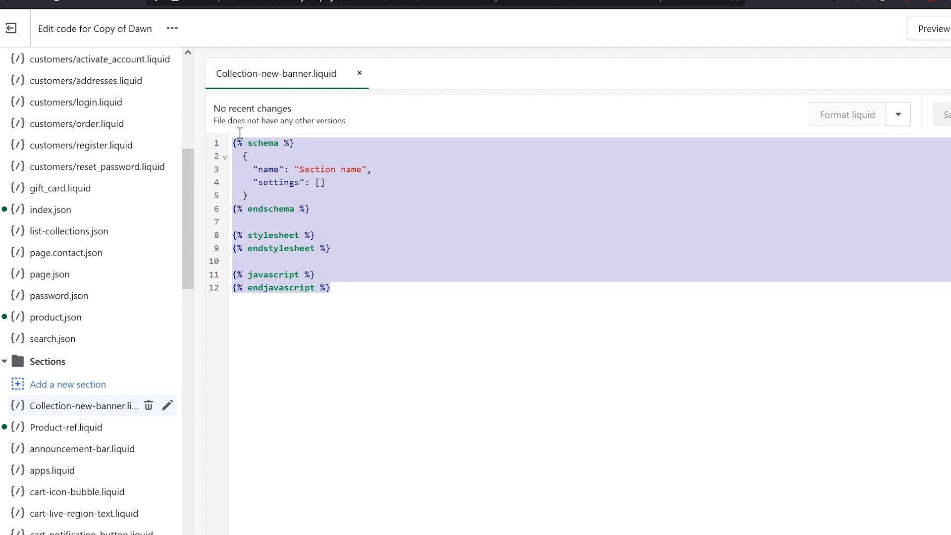
mouse_move(416, 277)
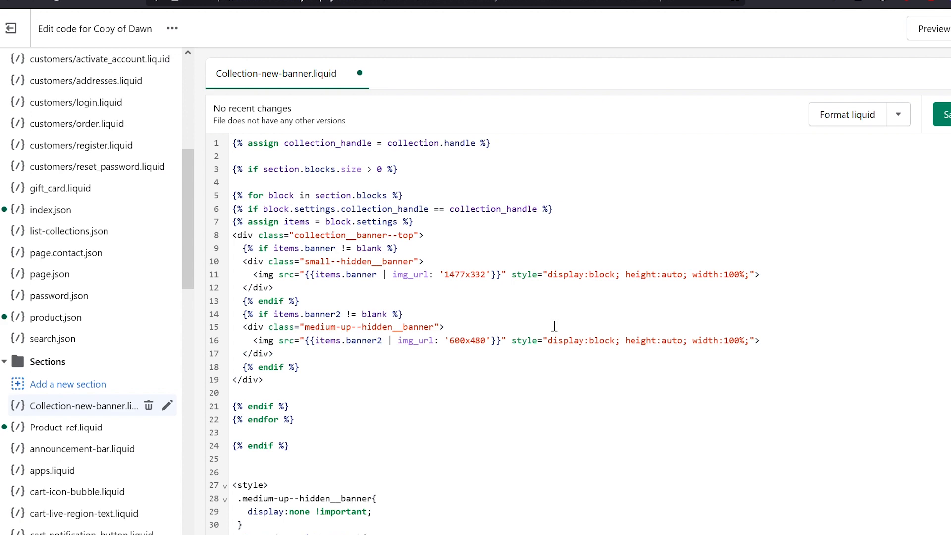
scroll(down, 3)
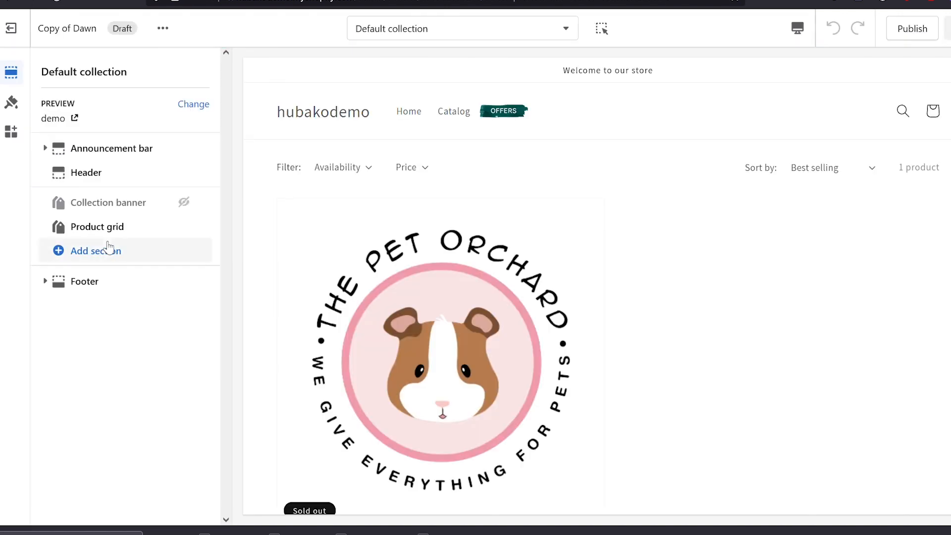
- Add the Banner Collection New section from the Add section list
click(96, 251)
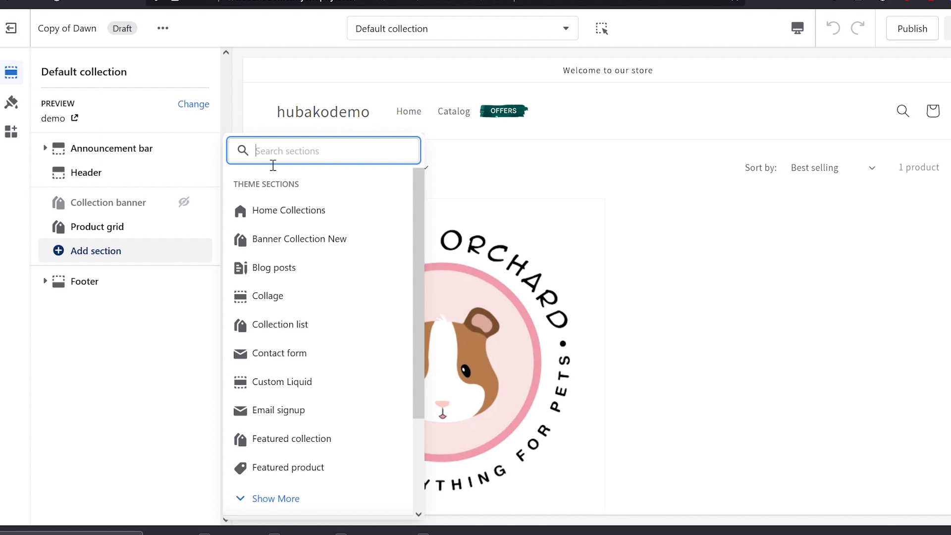
mouse_move(300, 238)
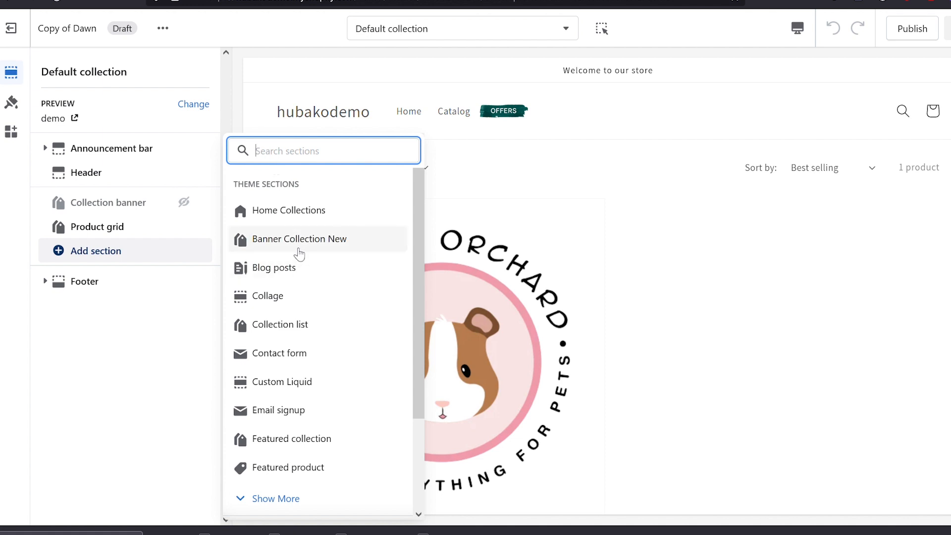
mouse_move(346, 248)
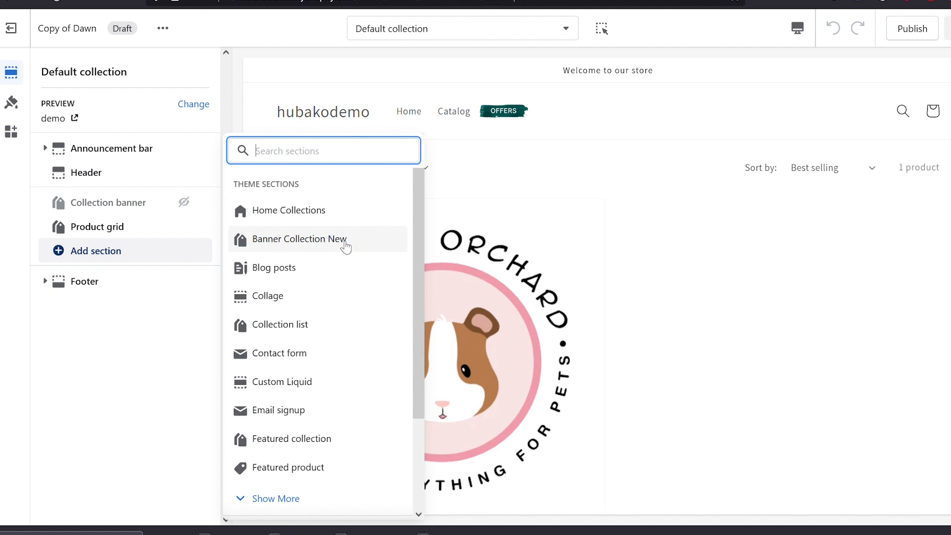
click(298, 239)
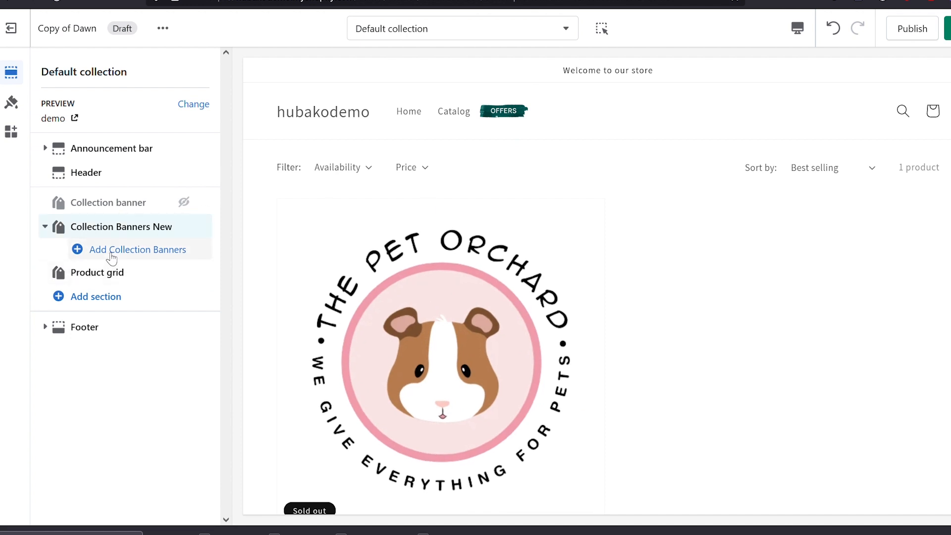
- Add Collection Banners blocks and link the first block to the demo collection
click(138, 249)
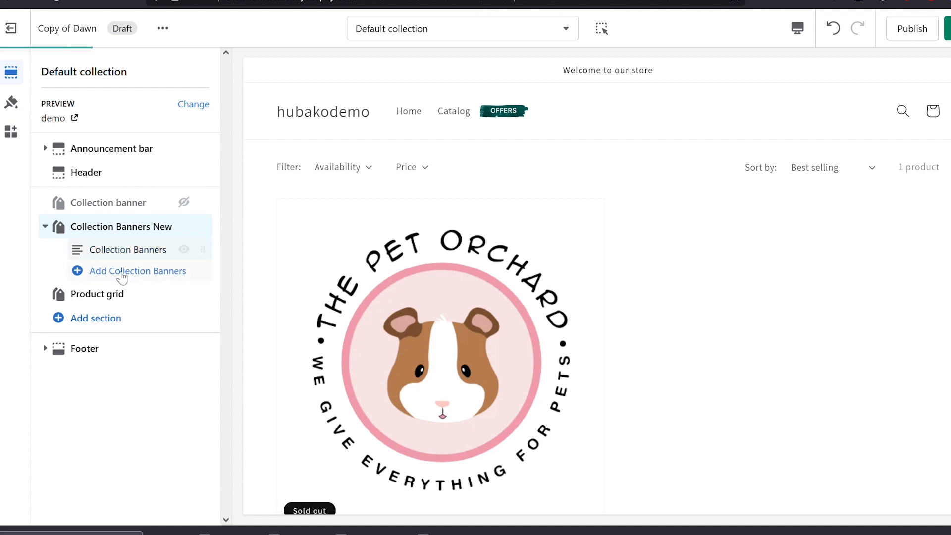
click(136, 271)
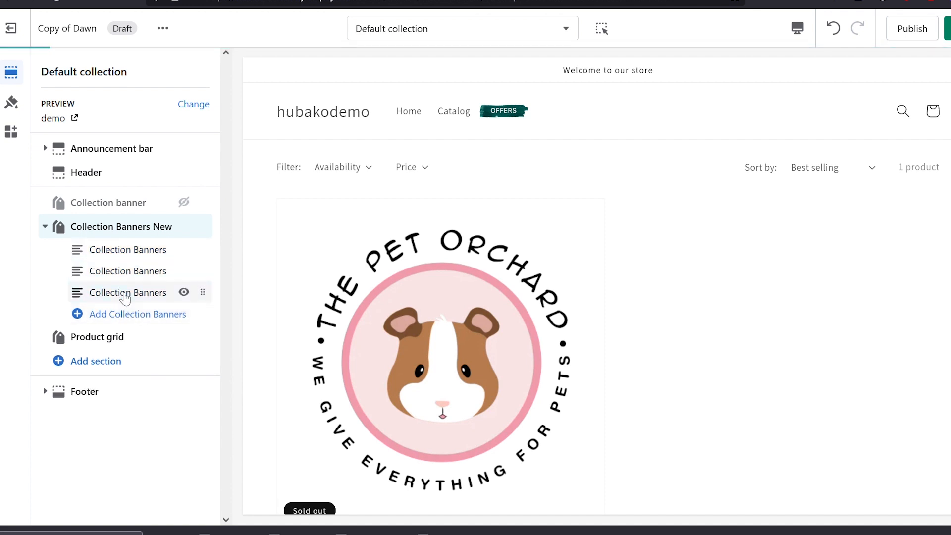
click(127, 293)
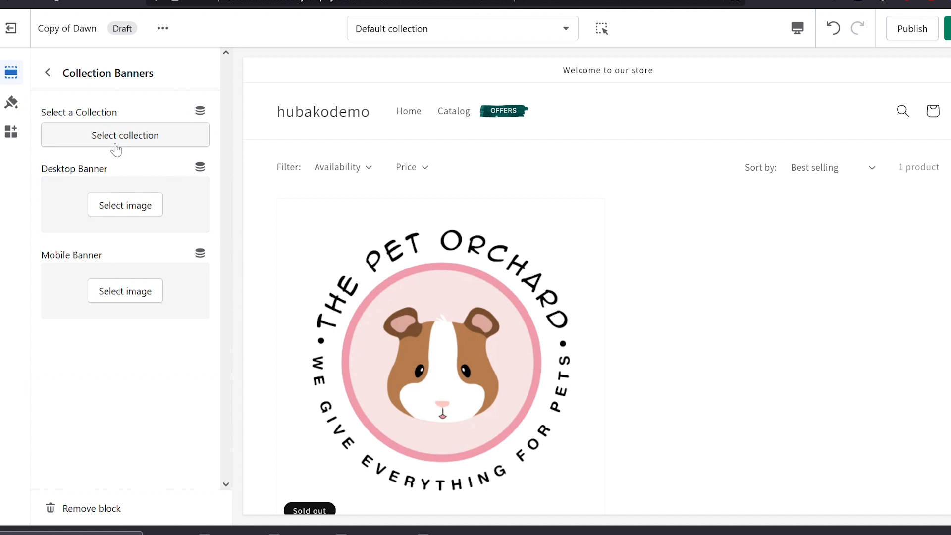
click(124, 135)
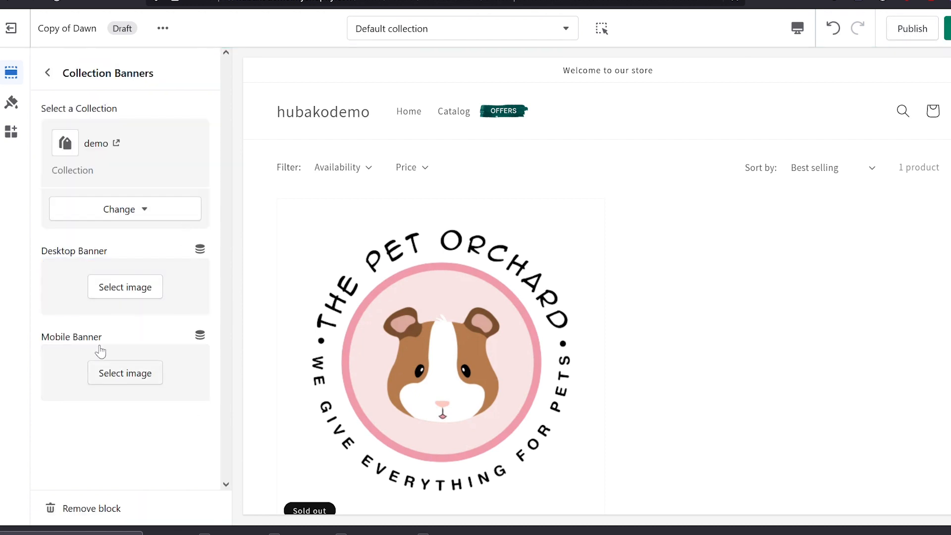
click(125, 286)
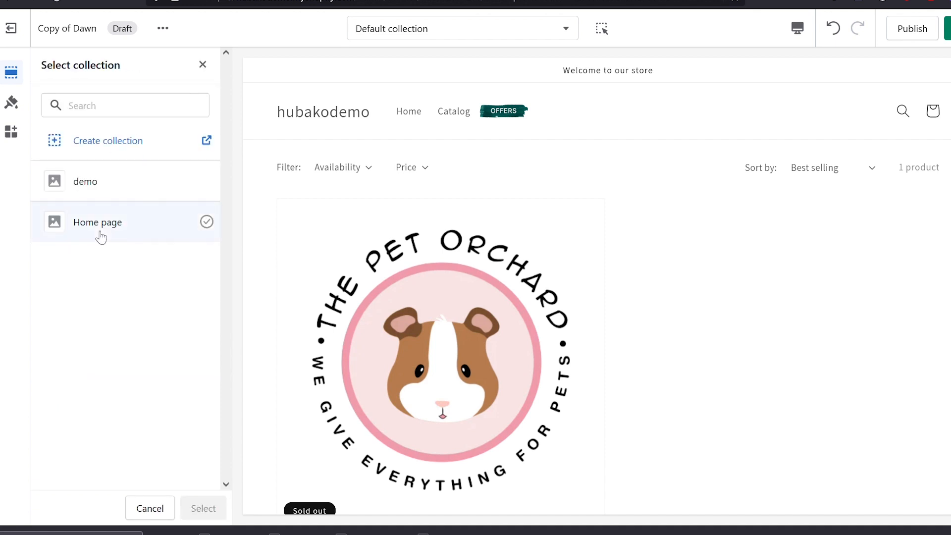
click(203, 507)
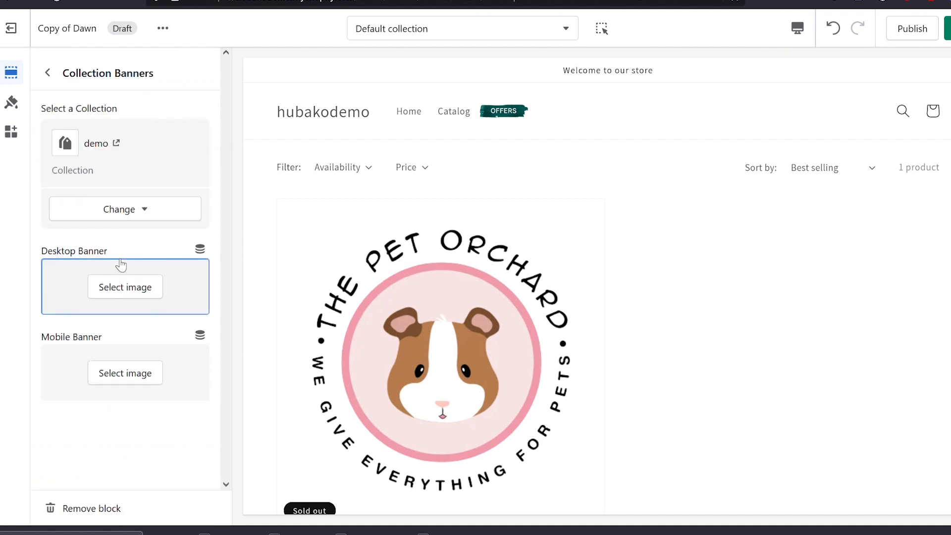
- Use the sunset beach photo as desktop banner and the red drink photo as mobile
click(125, 287)
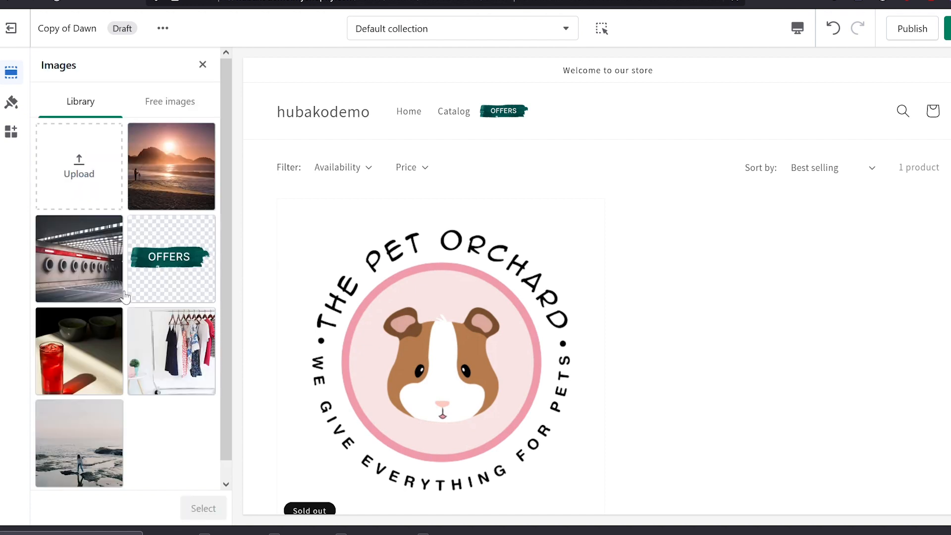
click(172, 167)
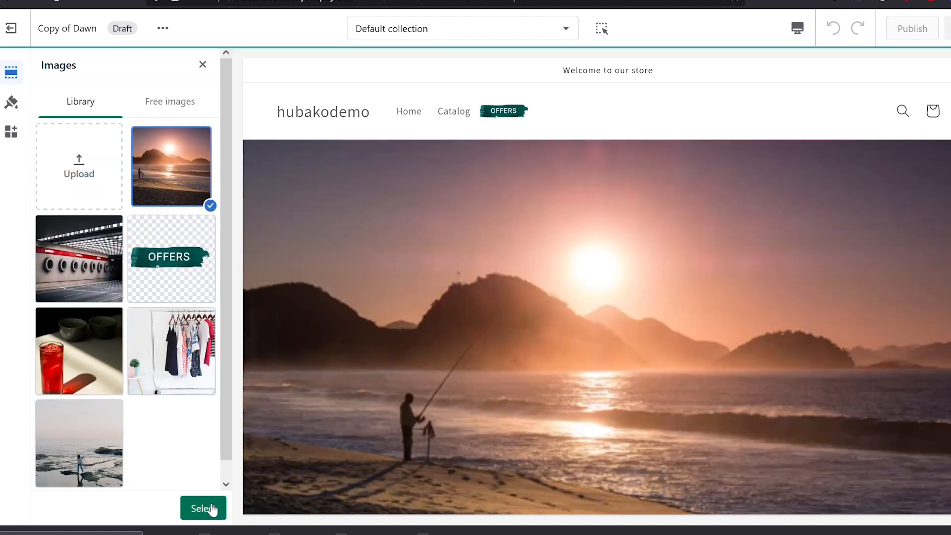
click(203, 508)
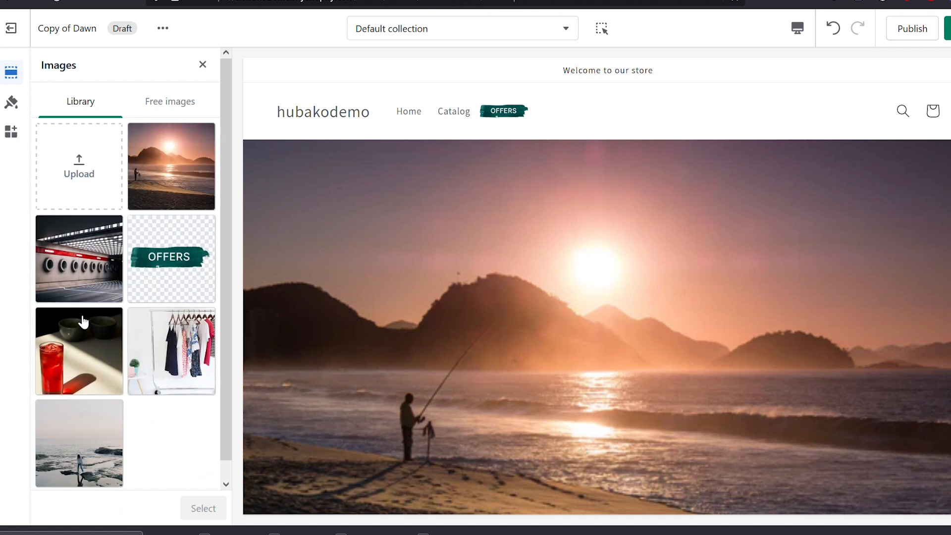
click(78, 350)
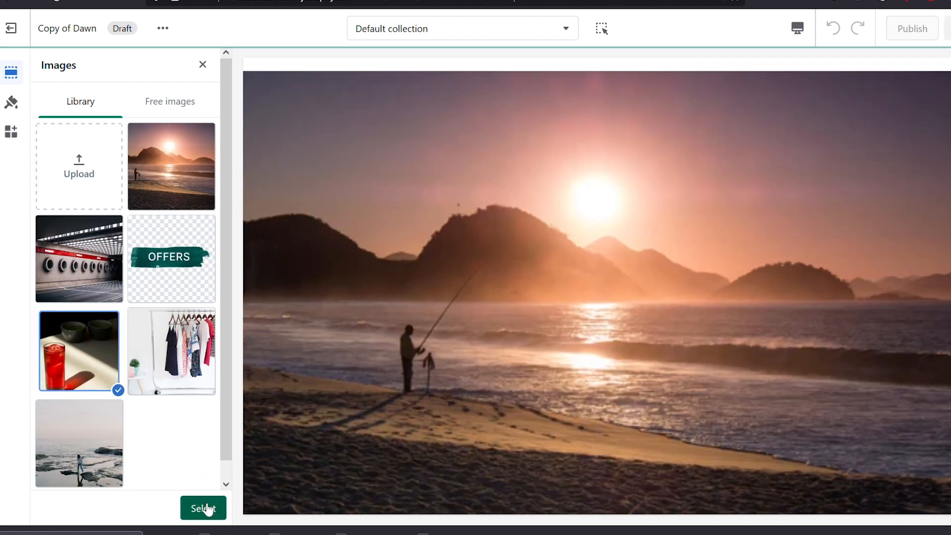
click(203, 508)
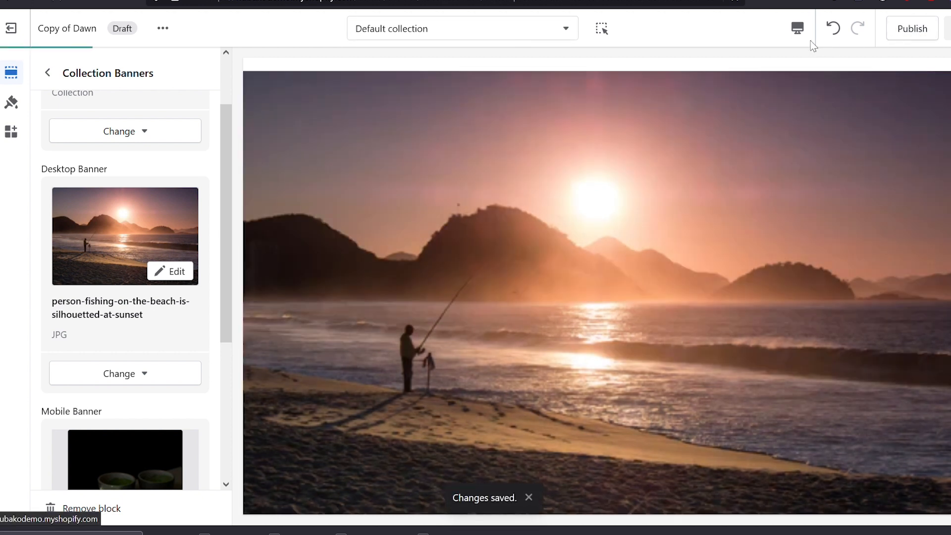
- Preview the banner on phone, back on desktop, then in full screen
click(797, 29)
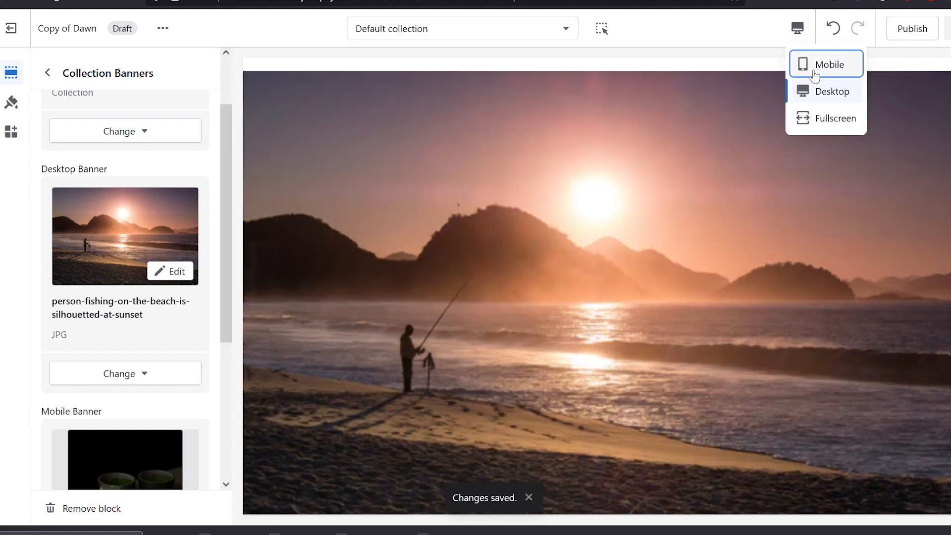
click(829, 65)
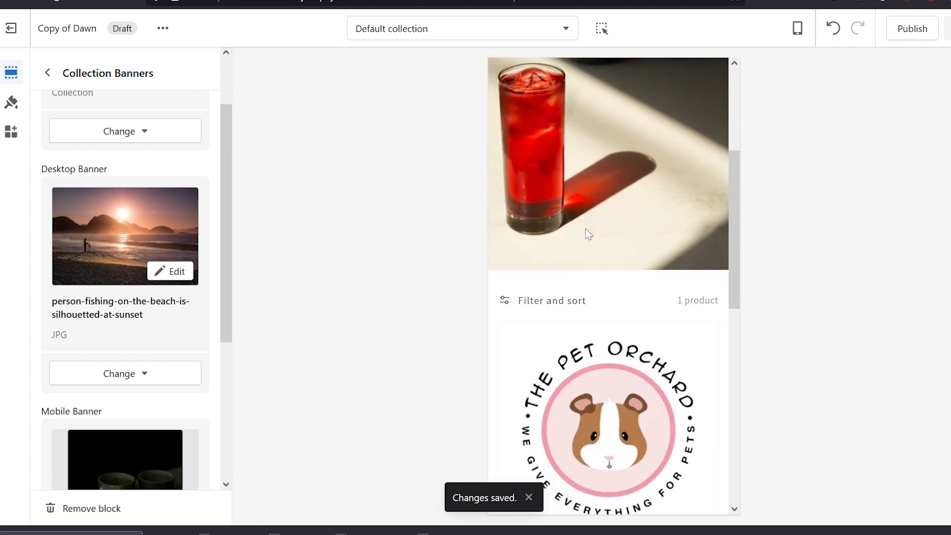
scroll(down, 3)
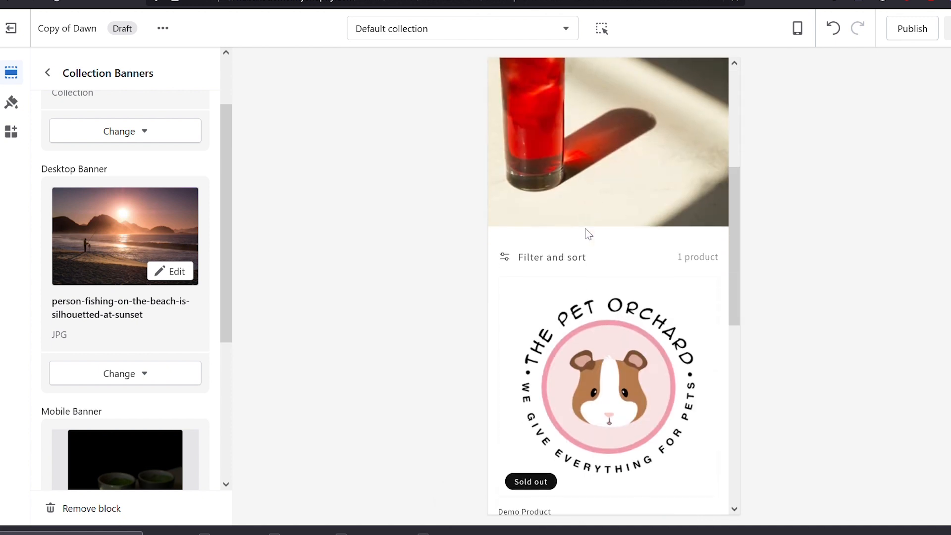
click(798, 28)
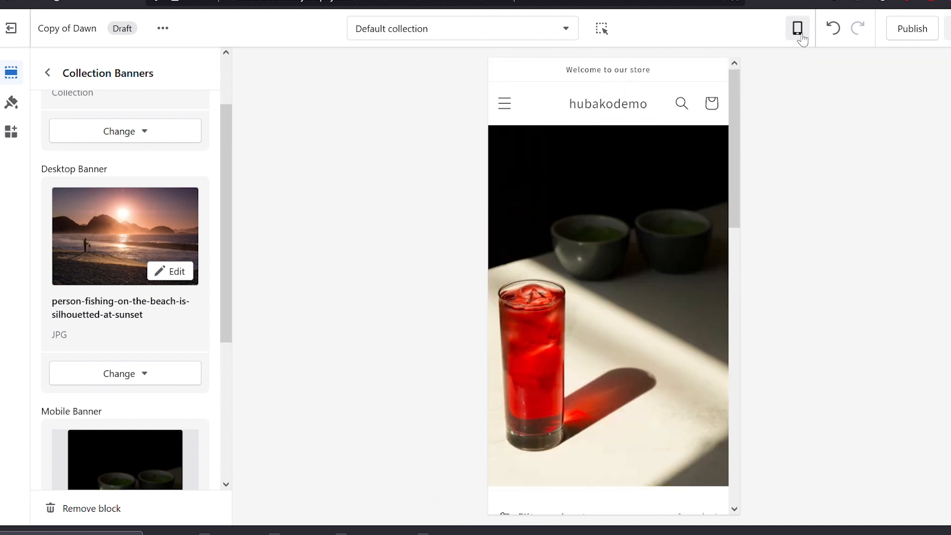
click(798, 28)
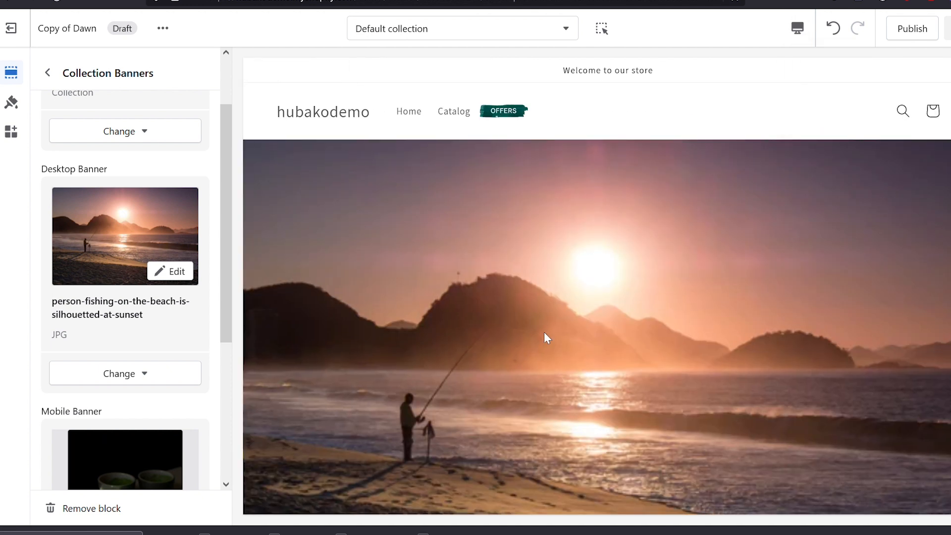
click(796, 27)
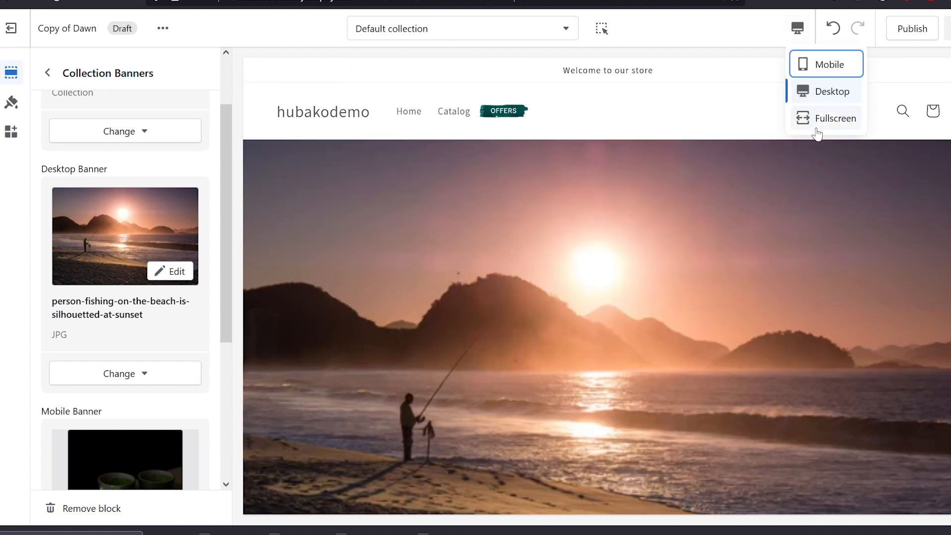
click(834, 118)
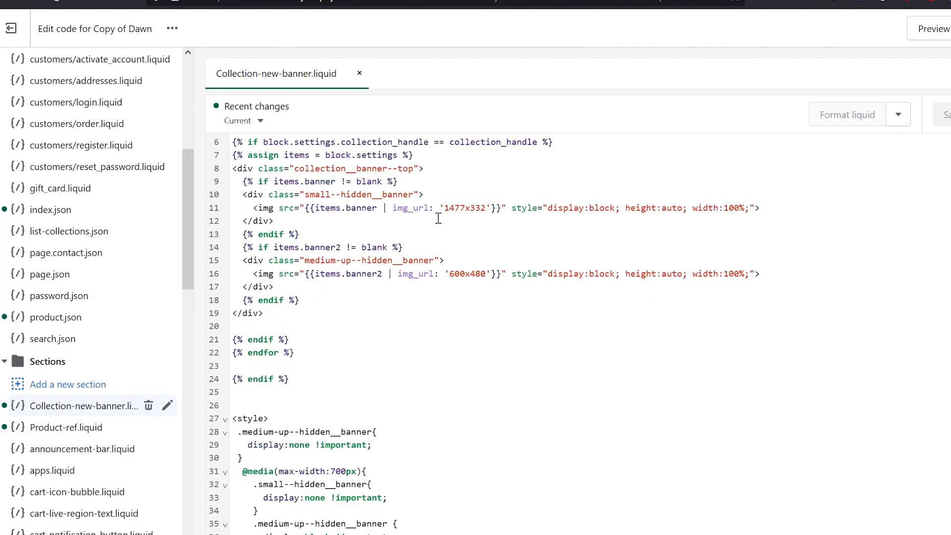
- Select the 1477x332 and 600x480 image size values, comparing against the store preview
double_click(464, 208)
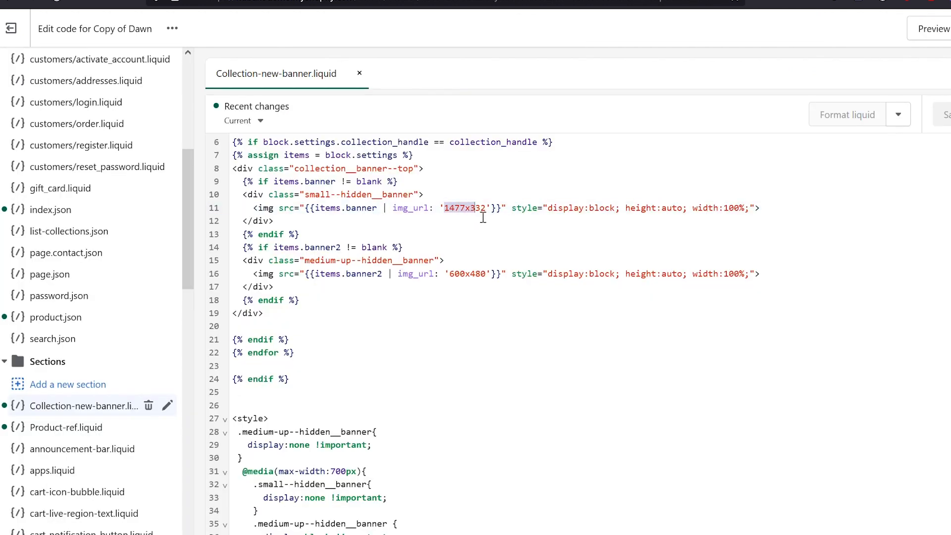
click(478, 208)
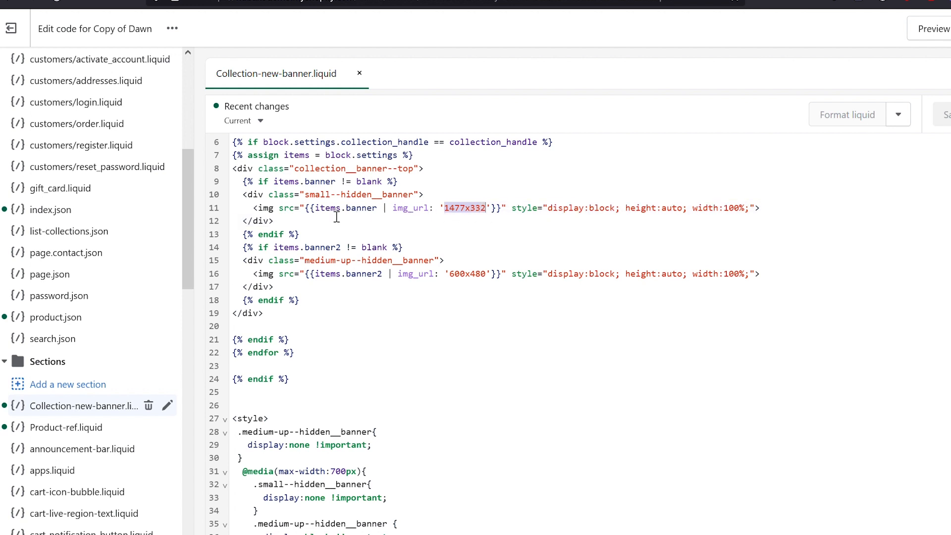
mouse_move(451, 216)
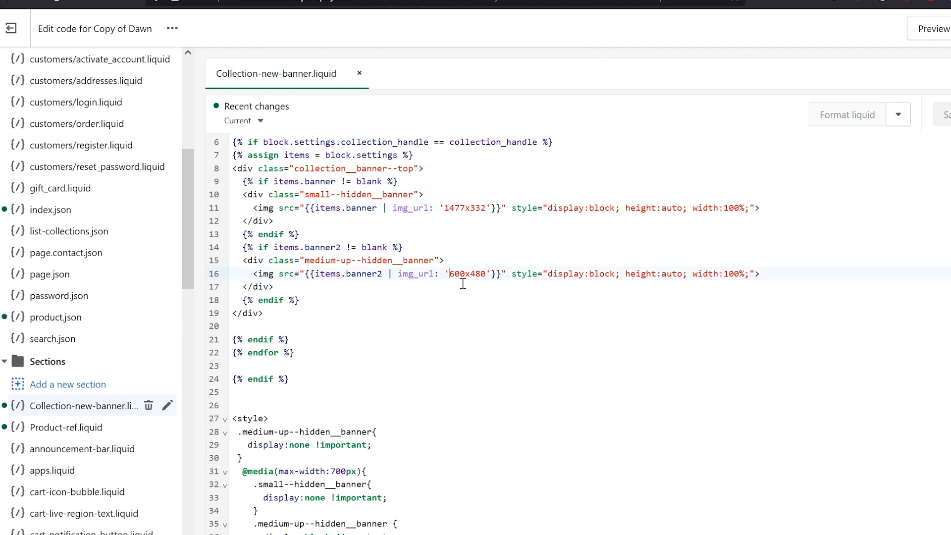
double_click(467, 273)
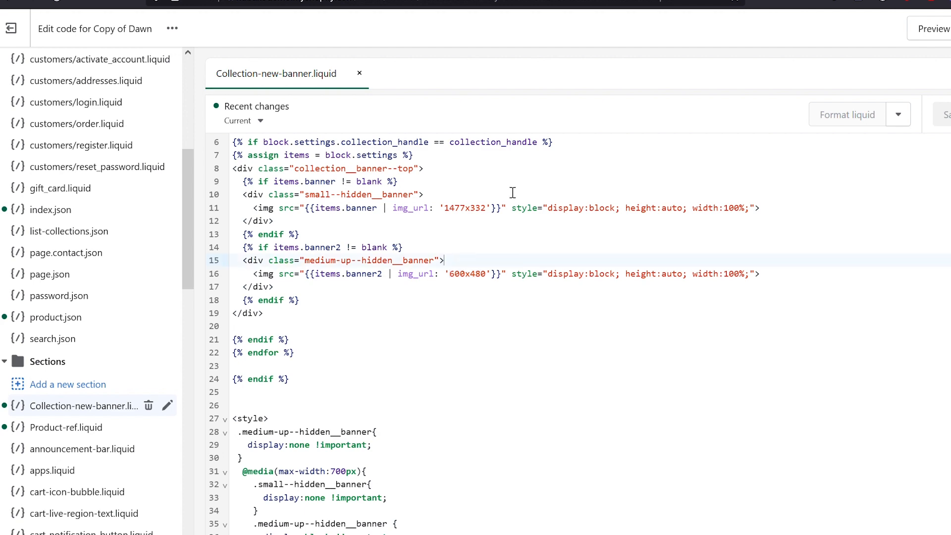
click(11, 27)
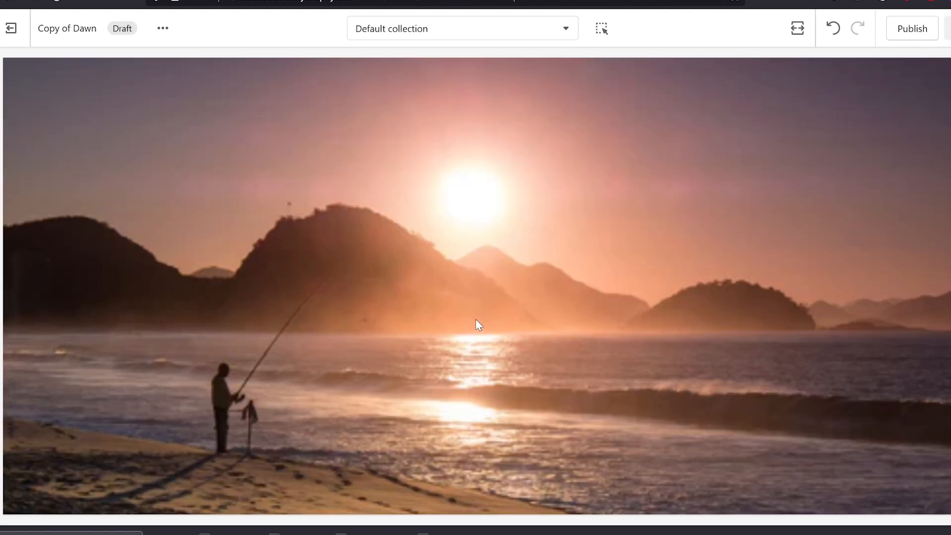
scroll(down, 3)
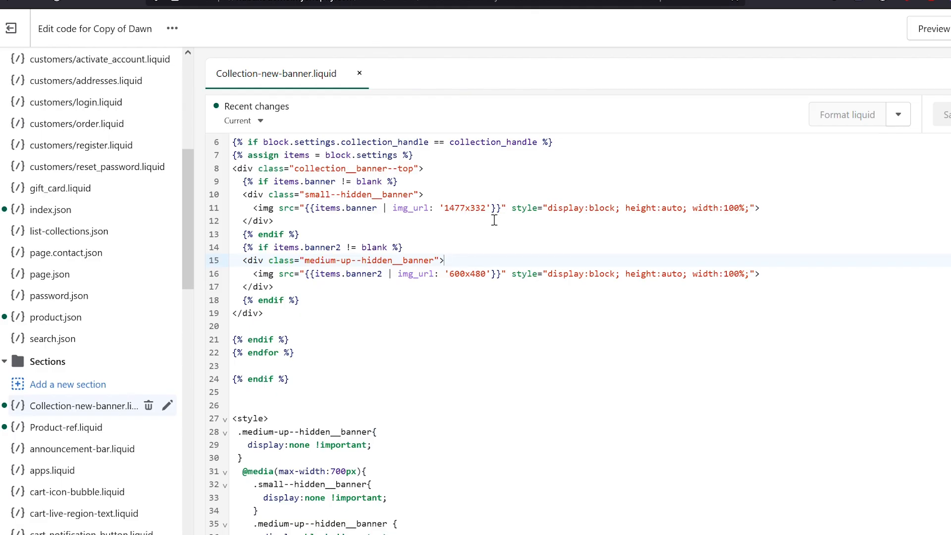
- Replace the banner size value with 'master' and save the section file
double_click(464, 208)
text(m)
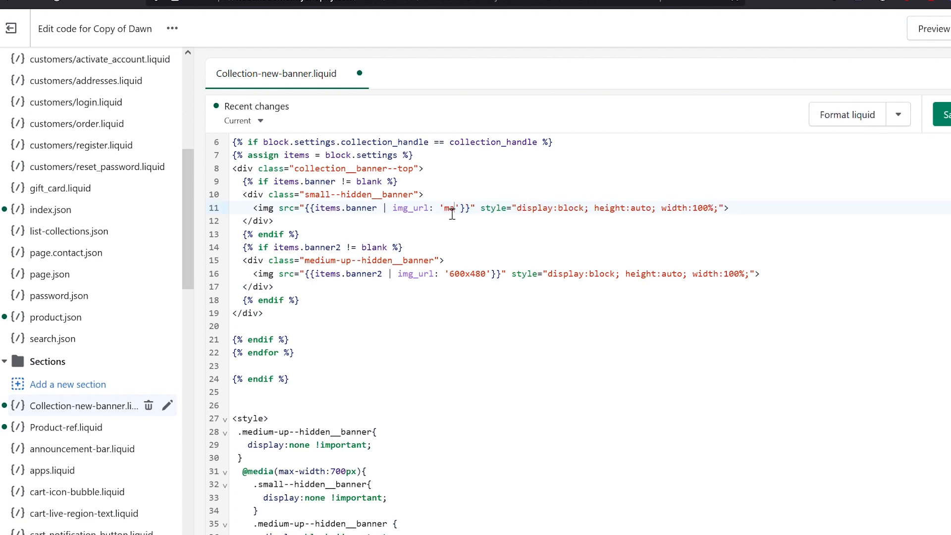
text(aster)
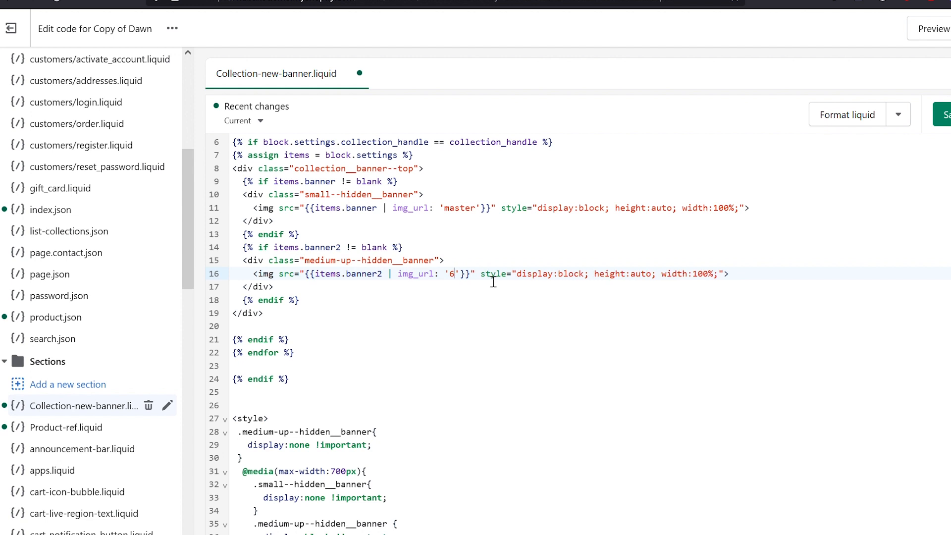
text(aster)
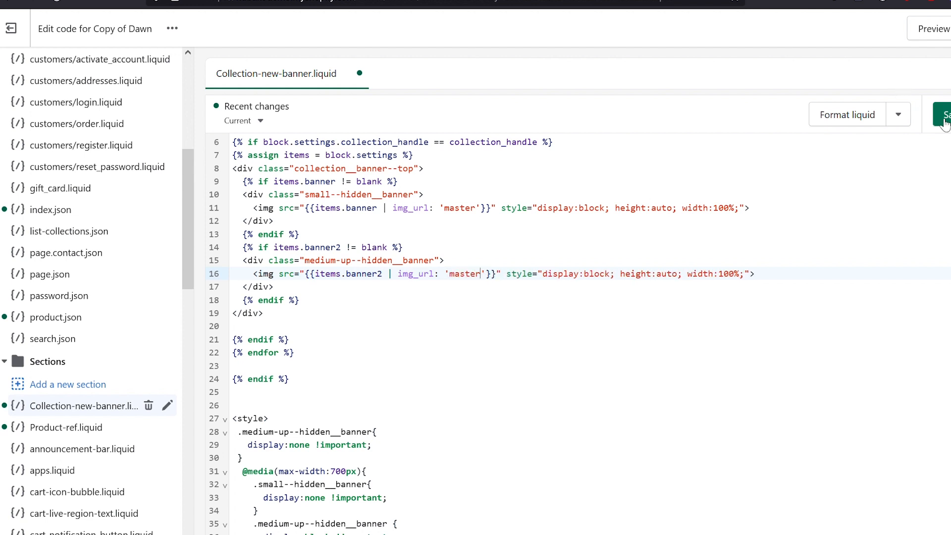
click(946, 114)
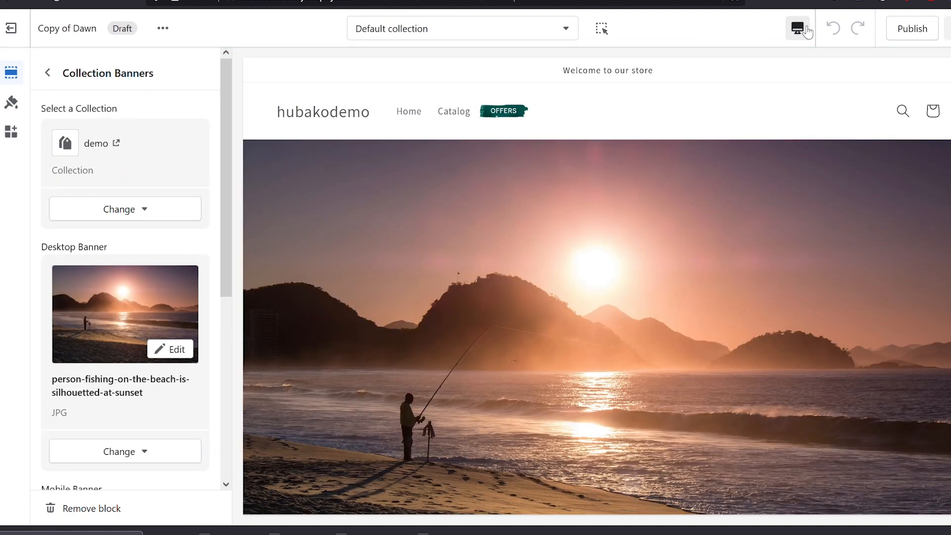
- View the demo collection in full-screen preview and scroll through the banner
click(798, 27)
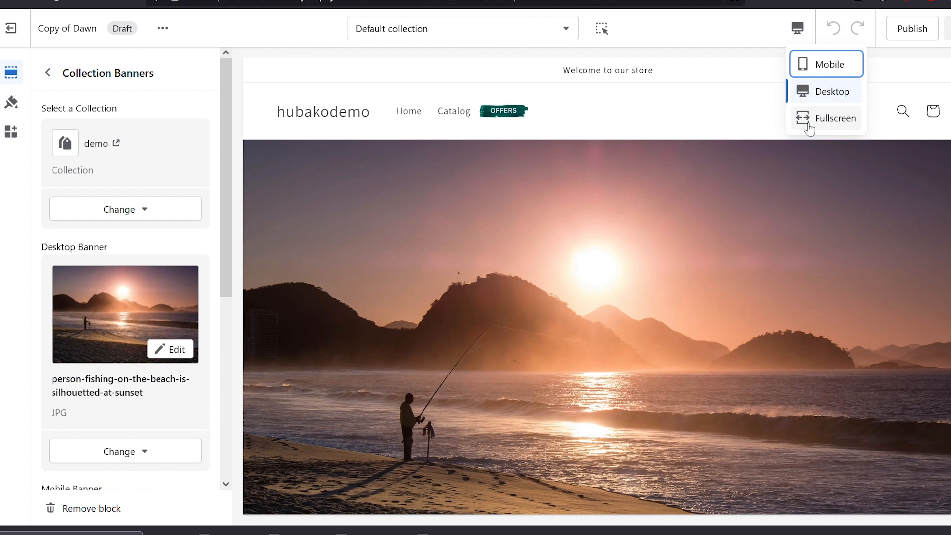
click(835, 118)
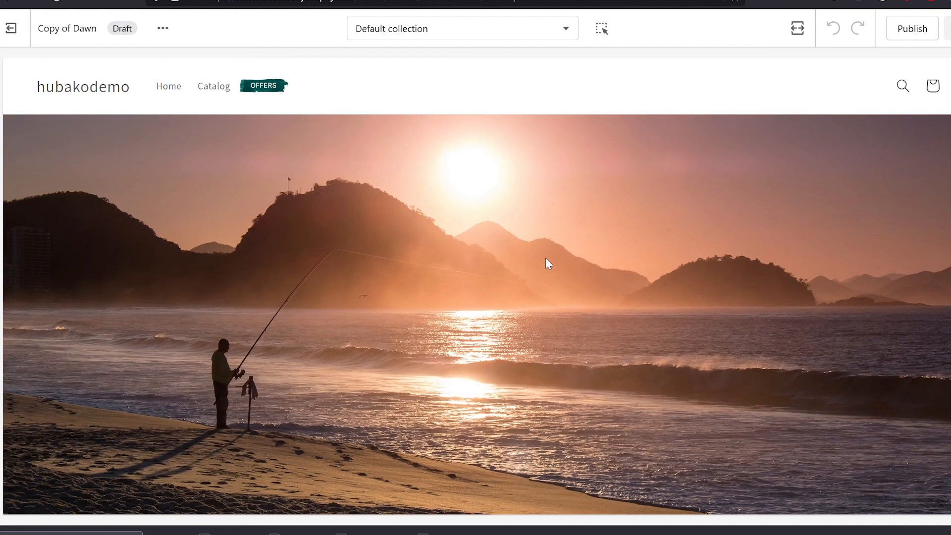
scroll(down, 3)
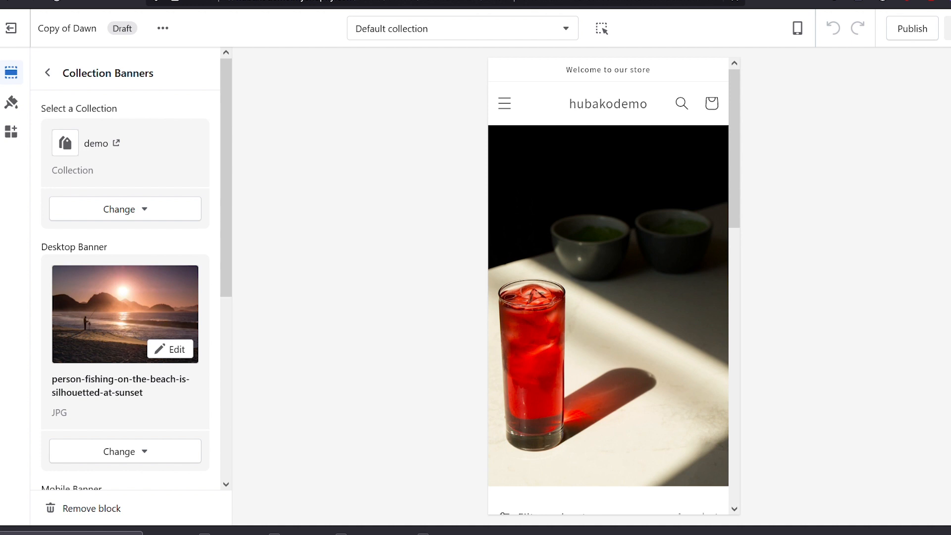
mouse_move(758, 142)
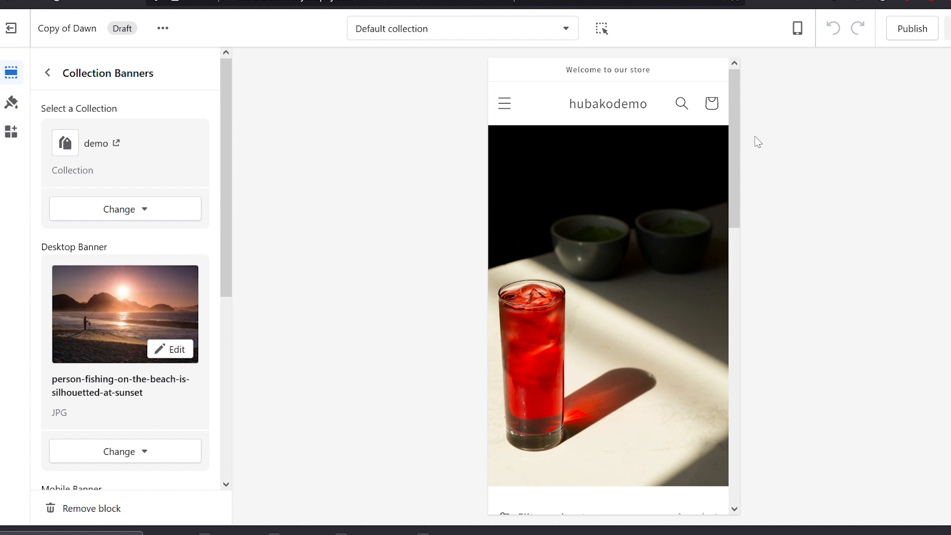
scroll(down, 3)
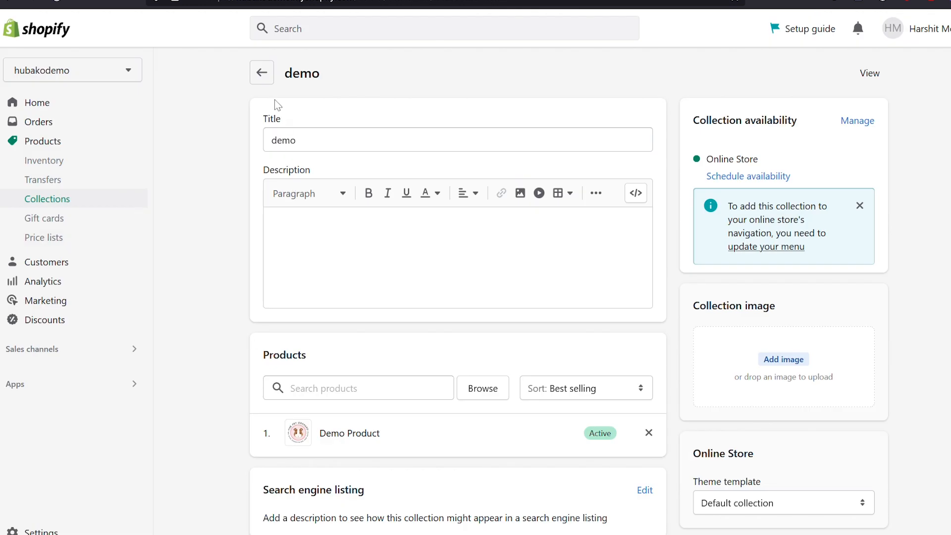
- Leave the demo collection details page to return to the theme editor
click(262, 73)
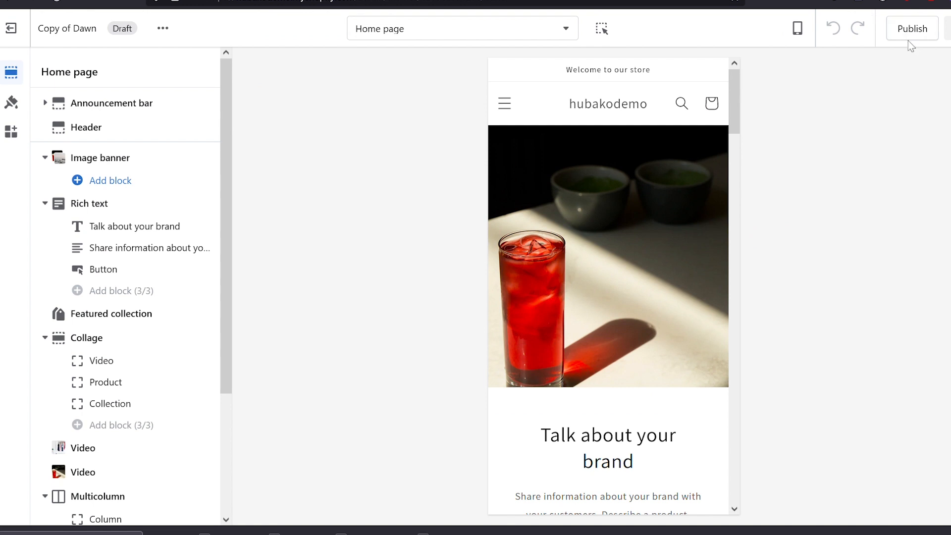
- Publish Copy of Dawn as the live theme, confirming replacement of Minimog-3.0.0
click(912, 29)
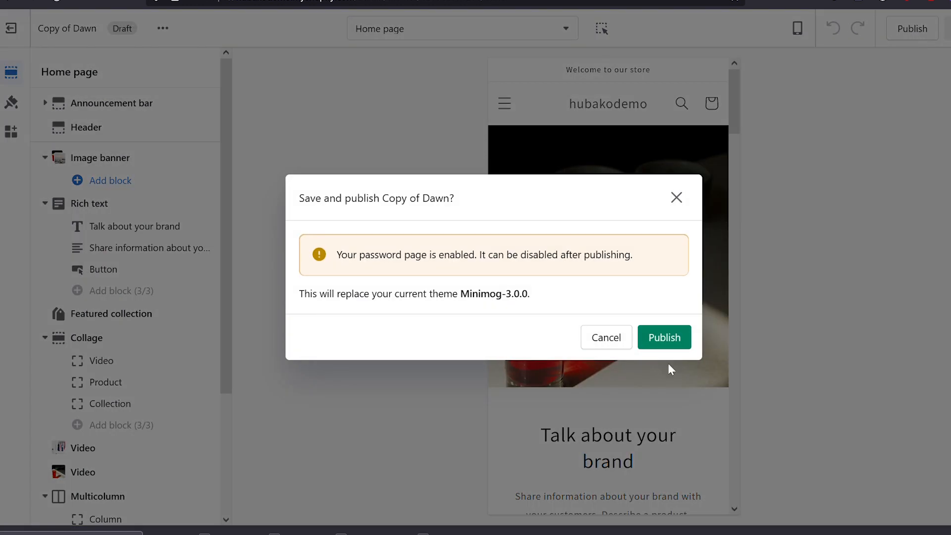
click(664, 338)
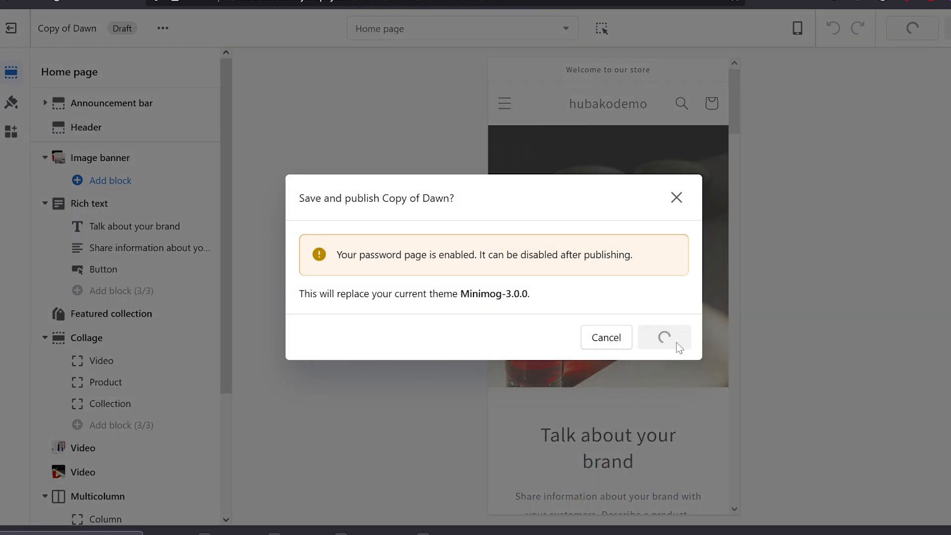
click(664, 337)
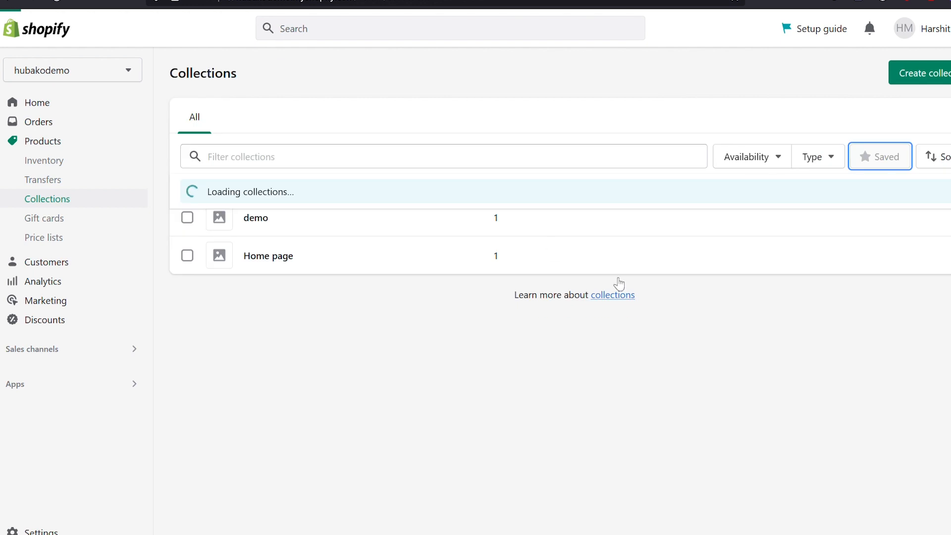
- View the demo collection on the storefront, showing the full-width sunset beach banner
click(256, 218)
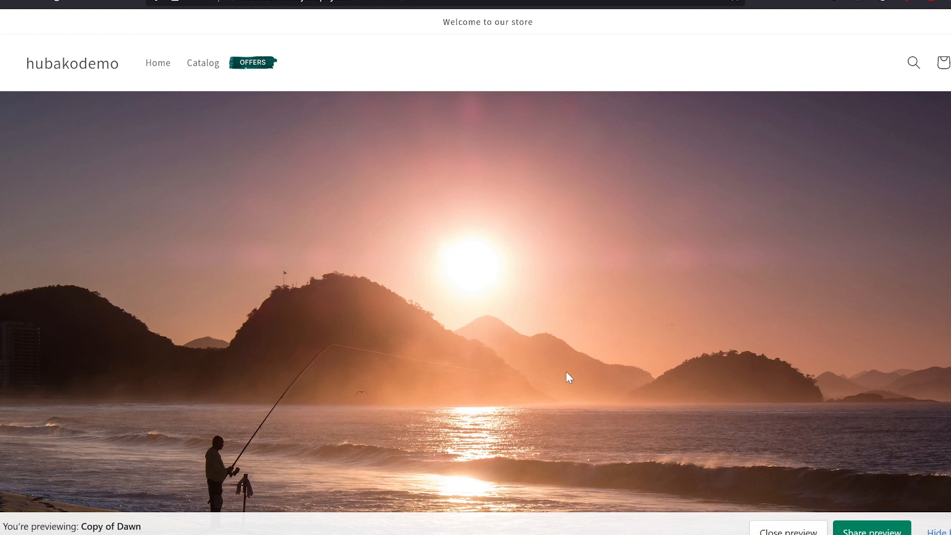
mouse_move(569, 375)
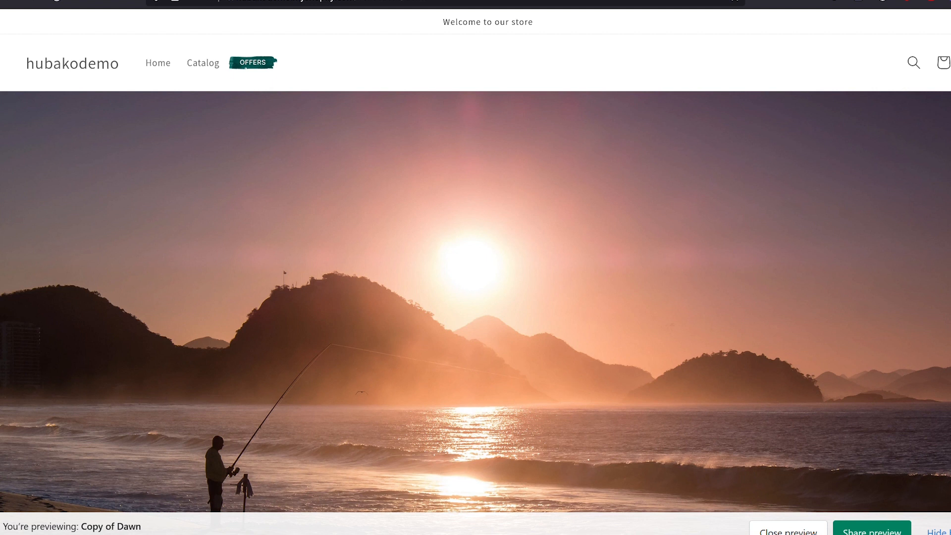